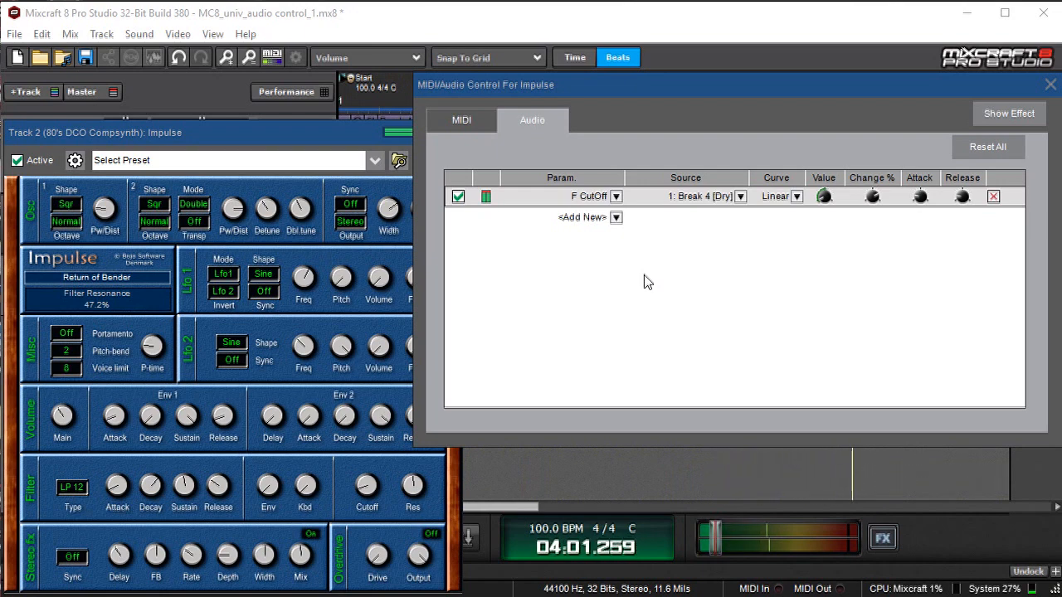
Close the control windows and audition the Break 4 and Compsynth tracks unmuted
left_click(1050, 85)
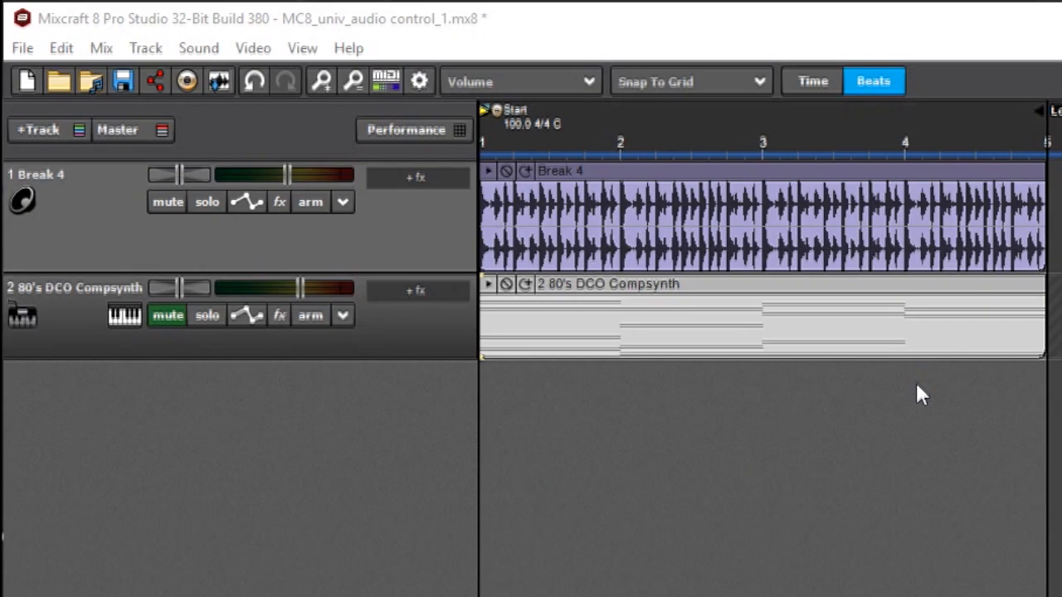
mouse_move(928, 401)
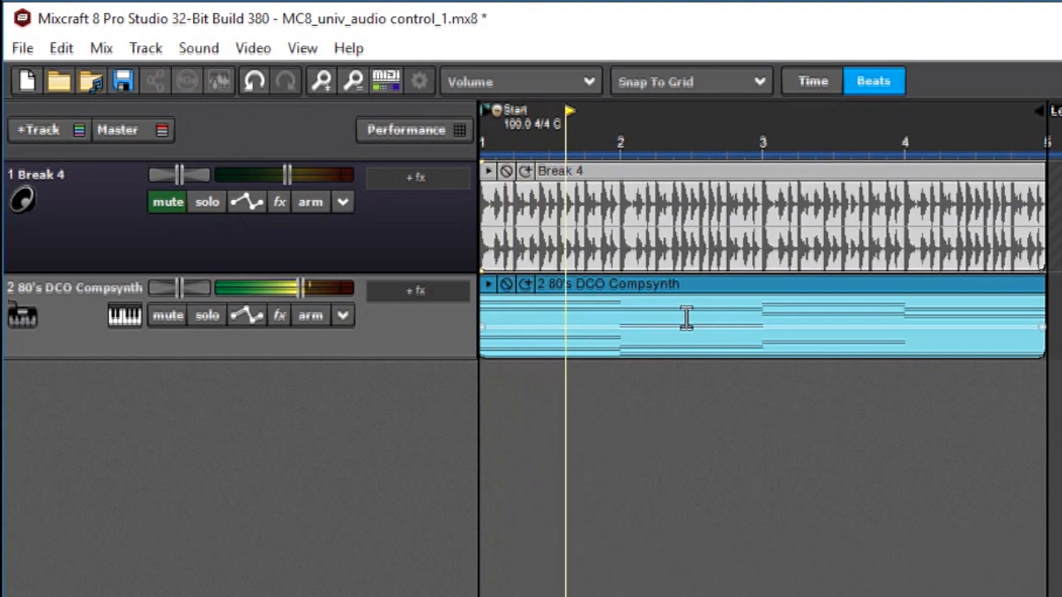
left_click(689, 110)
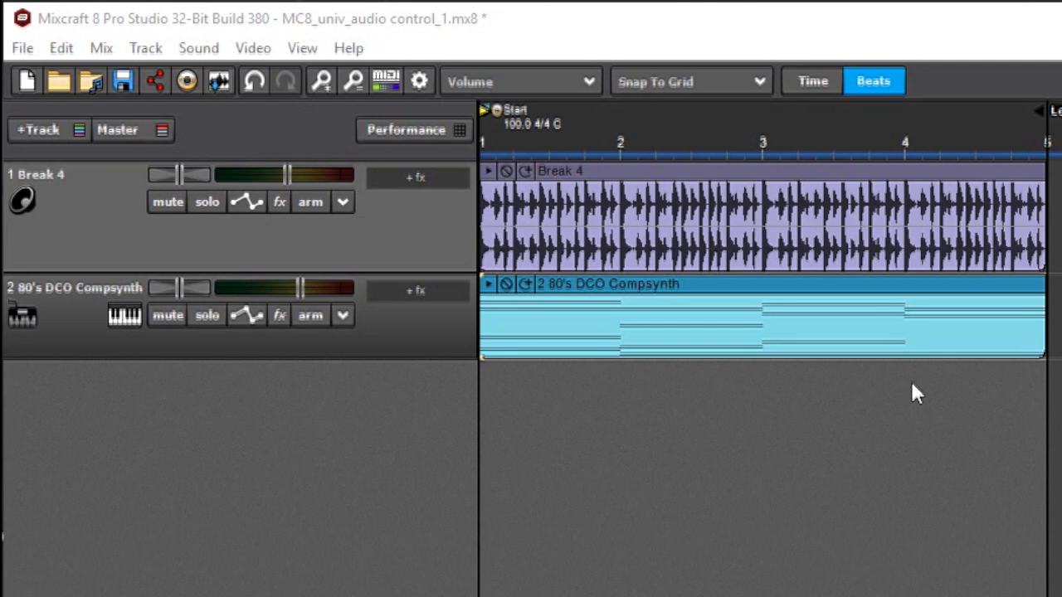
mouse_move(913, 403)
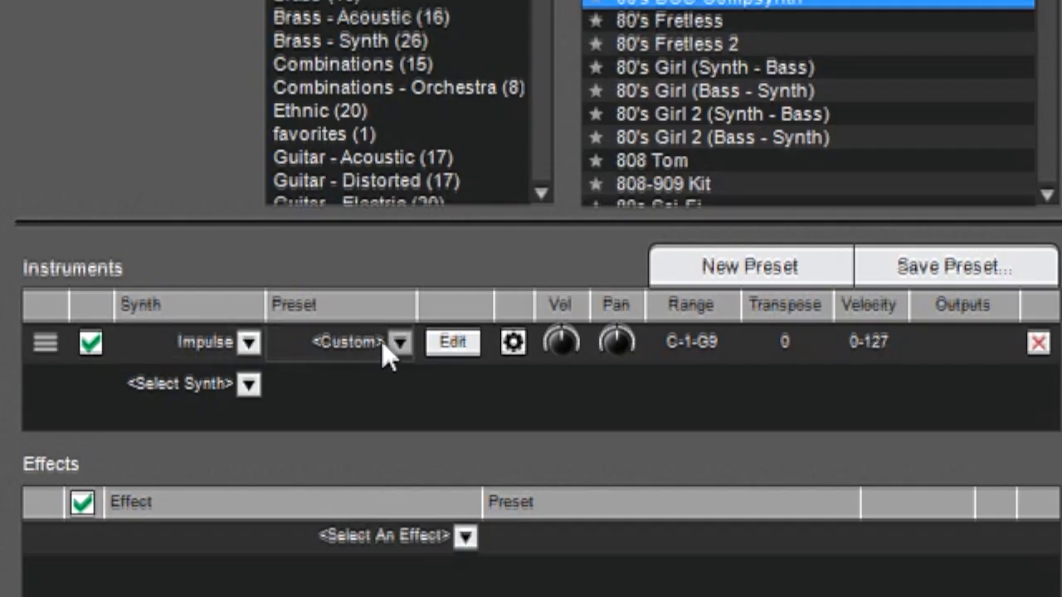
mouse_move(618, 348)
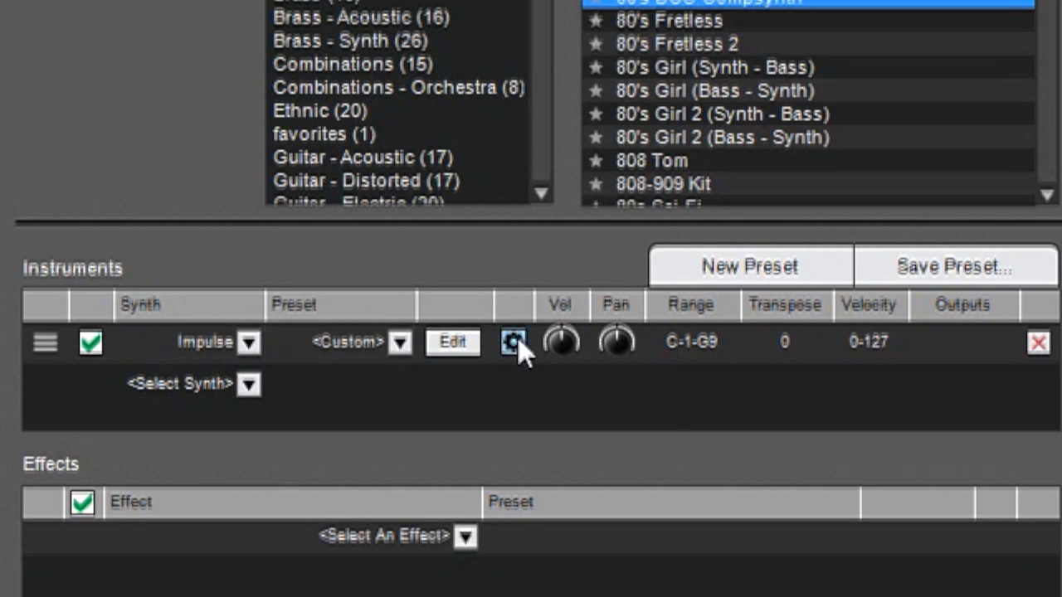
Bring up Impulse's MIDI/Audio Control on the empty Audio list and dismiss the instrument window
left_click(513, 342)
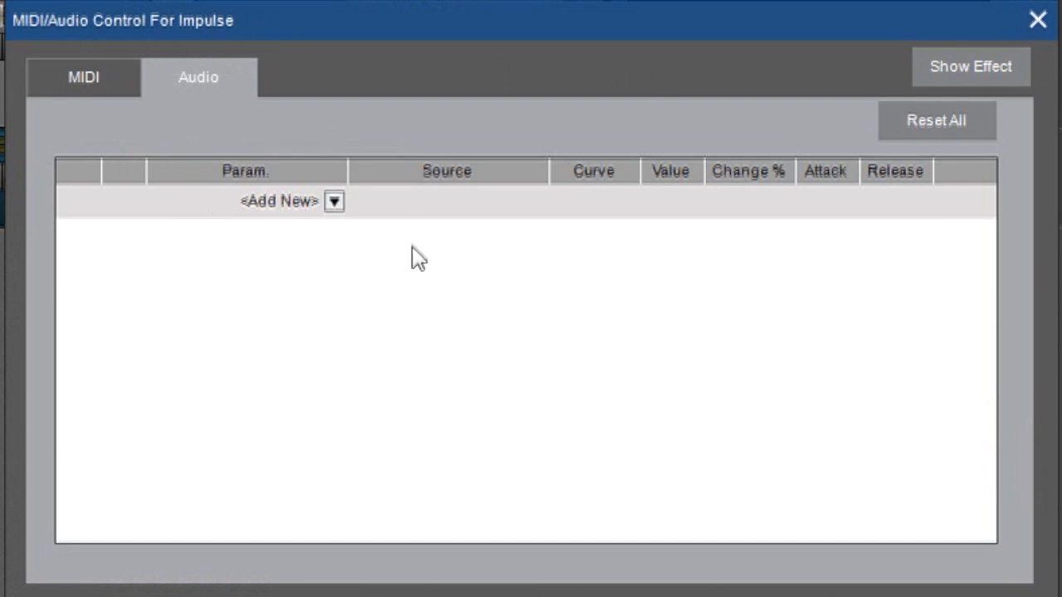
left_click(83, 78)
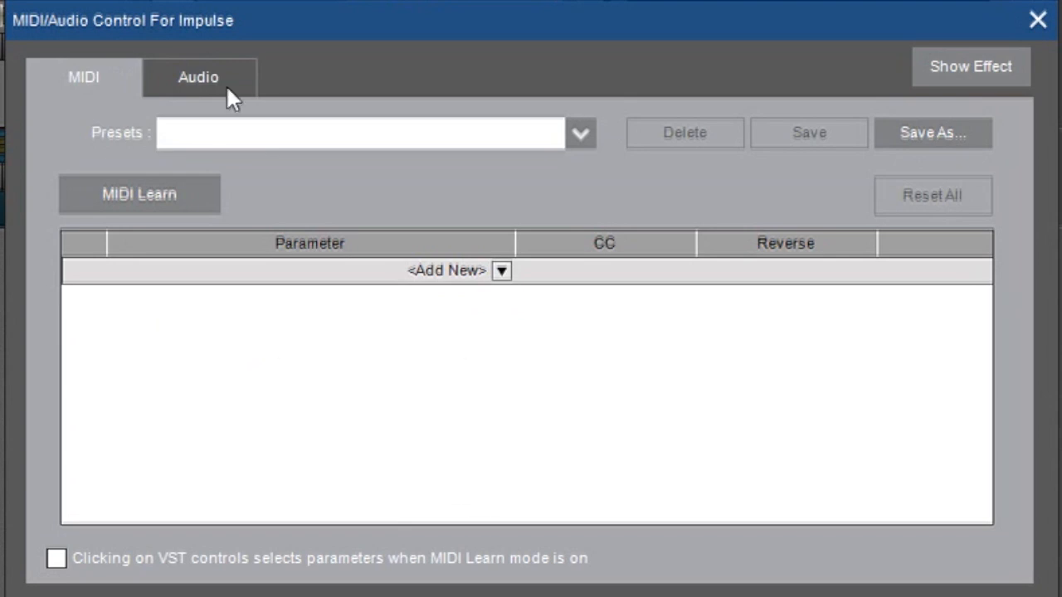
left_click(200, 76)
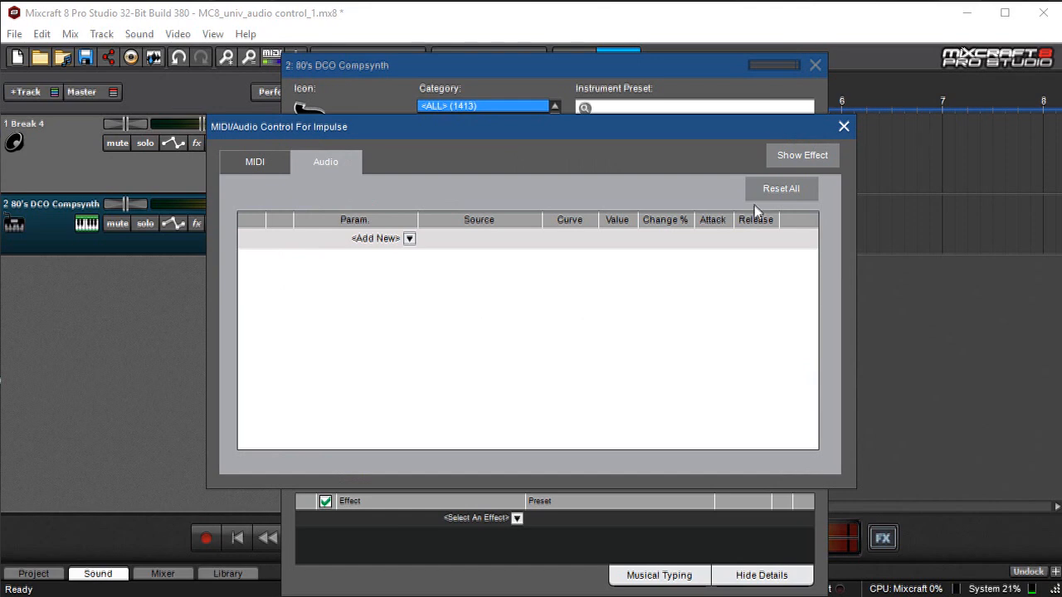
left_click(843, 126)
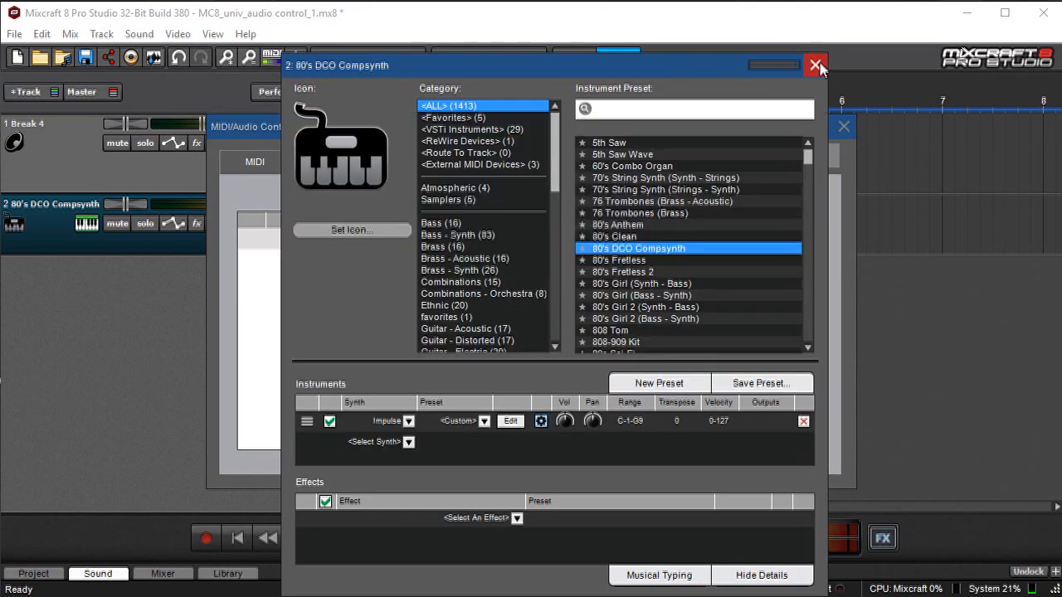
left_click(816, 65)
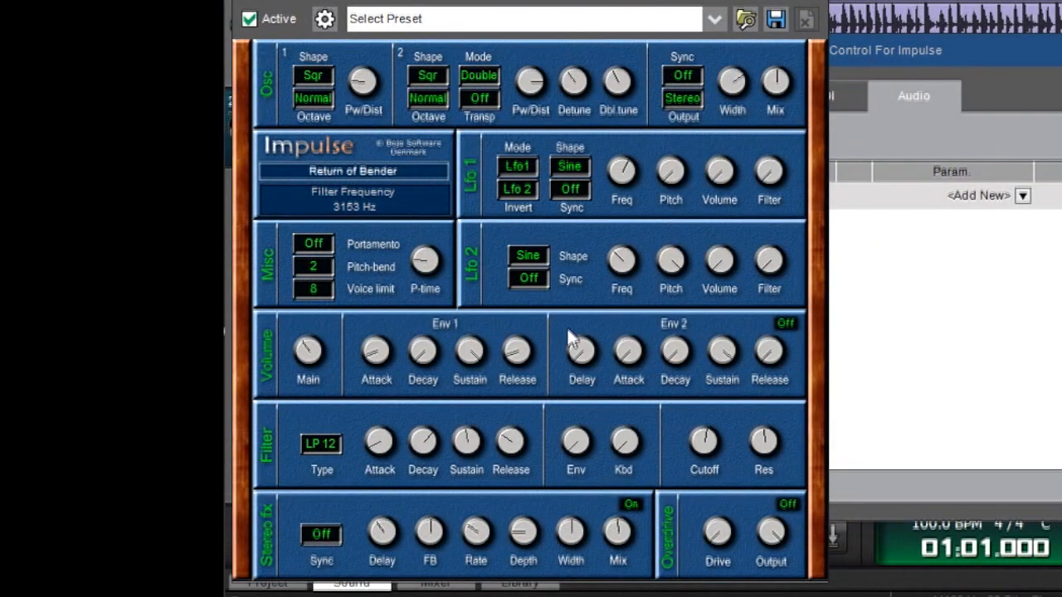
mouse_move(589, 365)
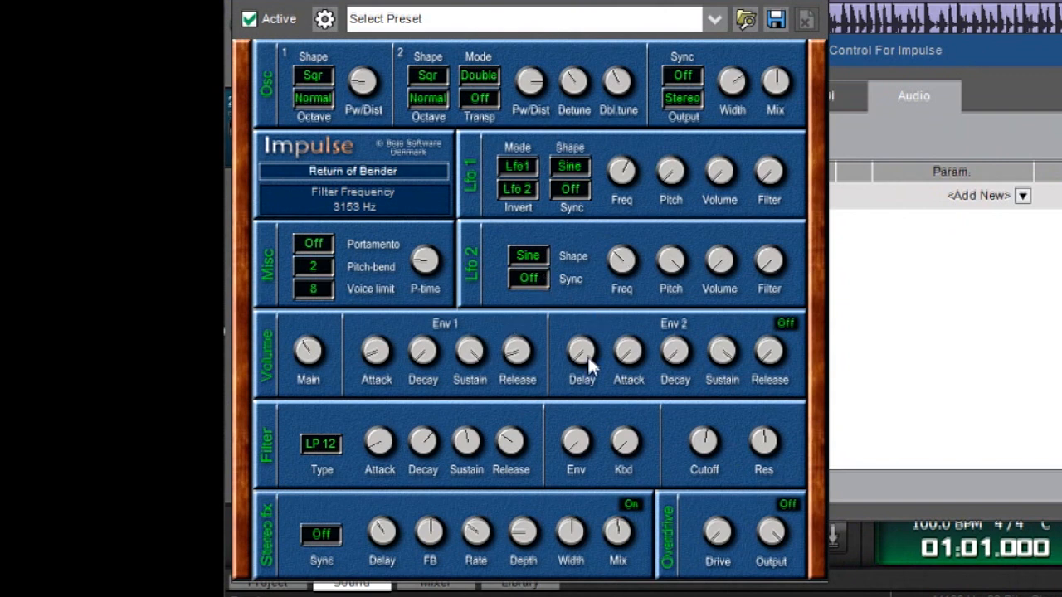
mouse_move(674, 357)
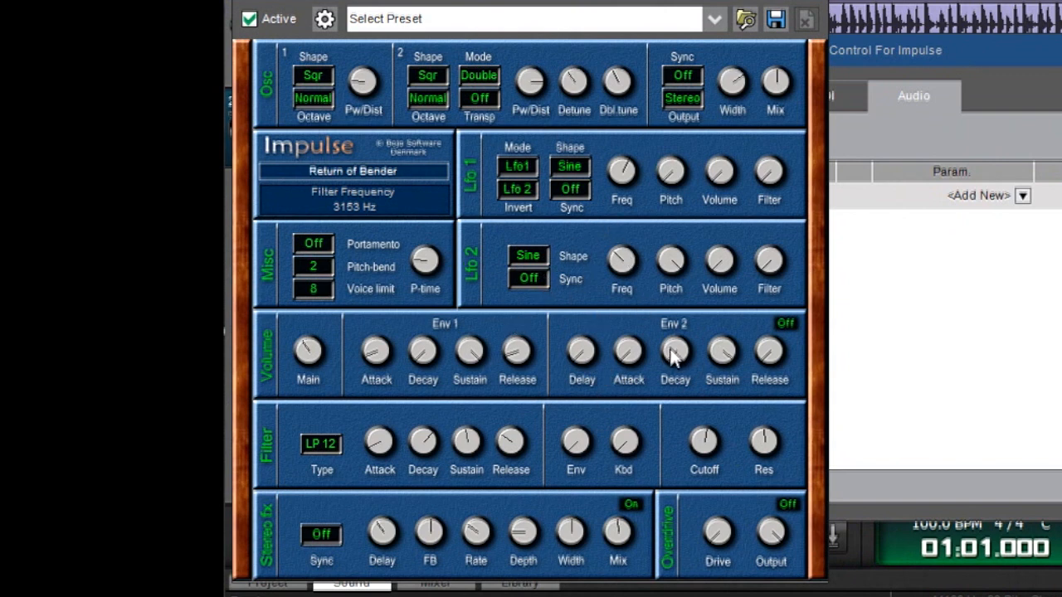
mouse_move(772, 302)
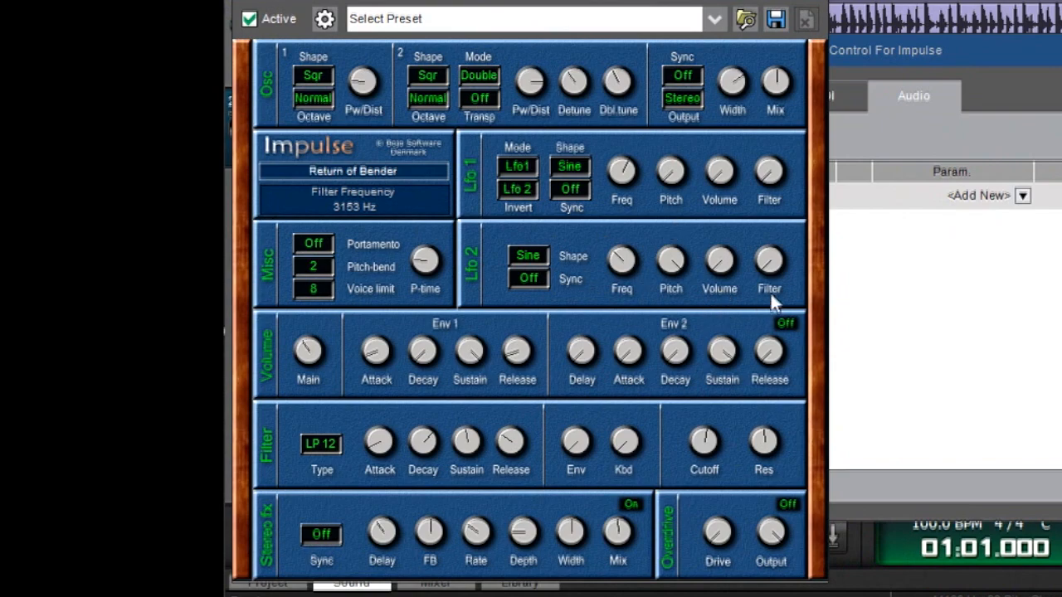
mouse_move(999, 334)
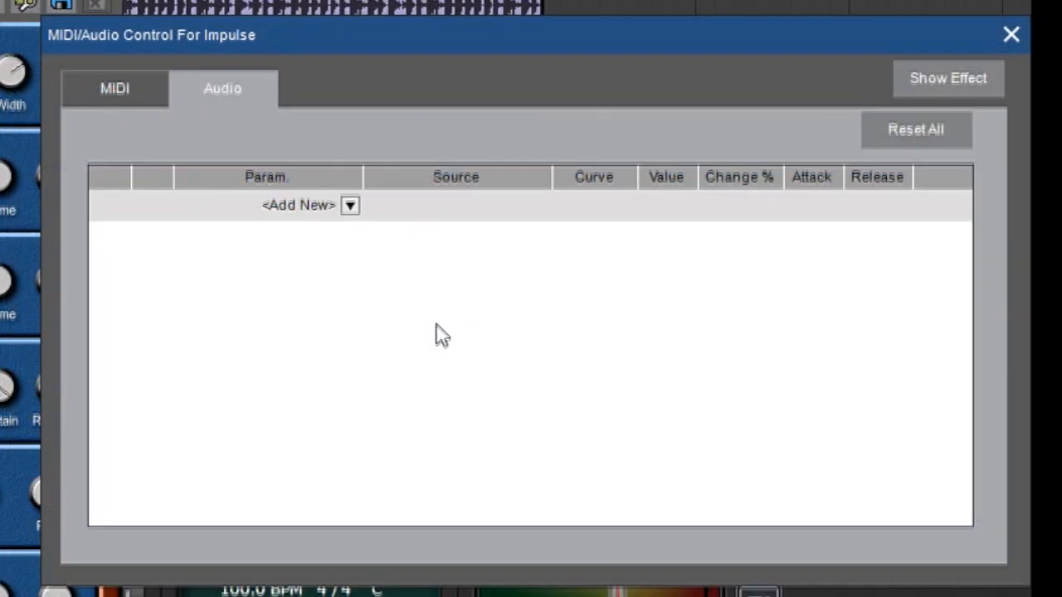
mouse_move(285, 169)
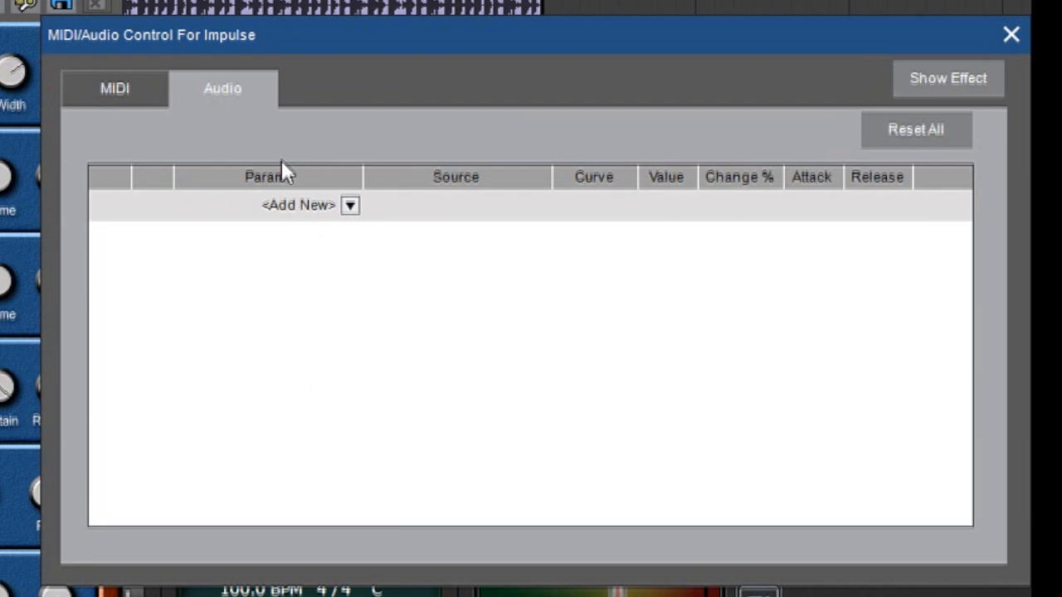
Add an F CutOff row to Impulse's audio-control list, leaving its source Off
left_click(349, 206)
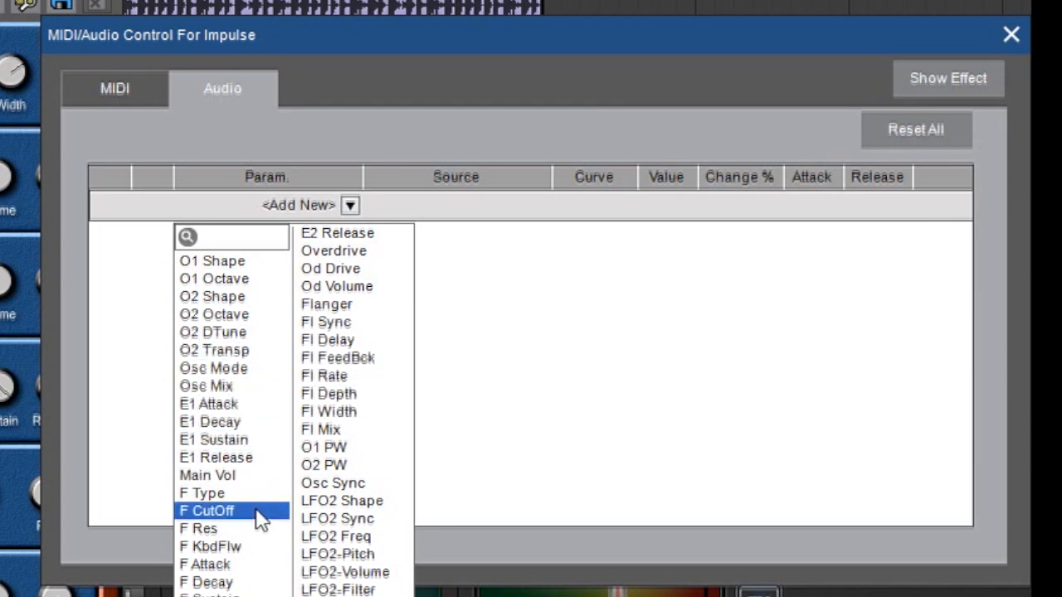
left_click(205, 511)
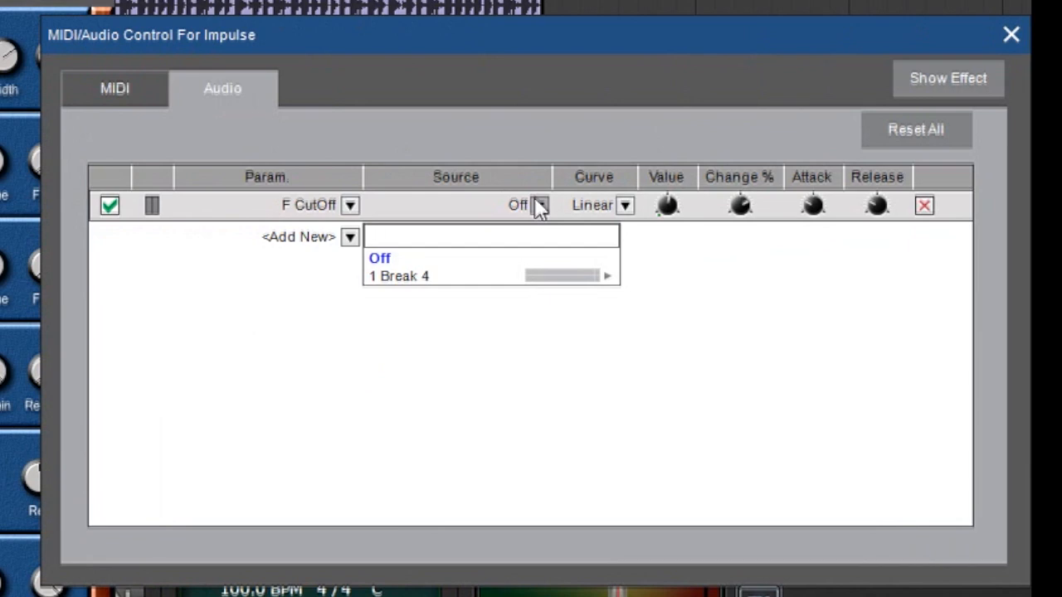
left_click(490, 235)
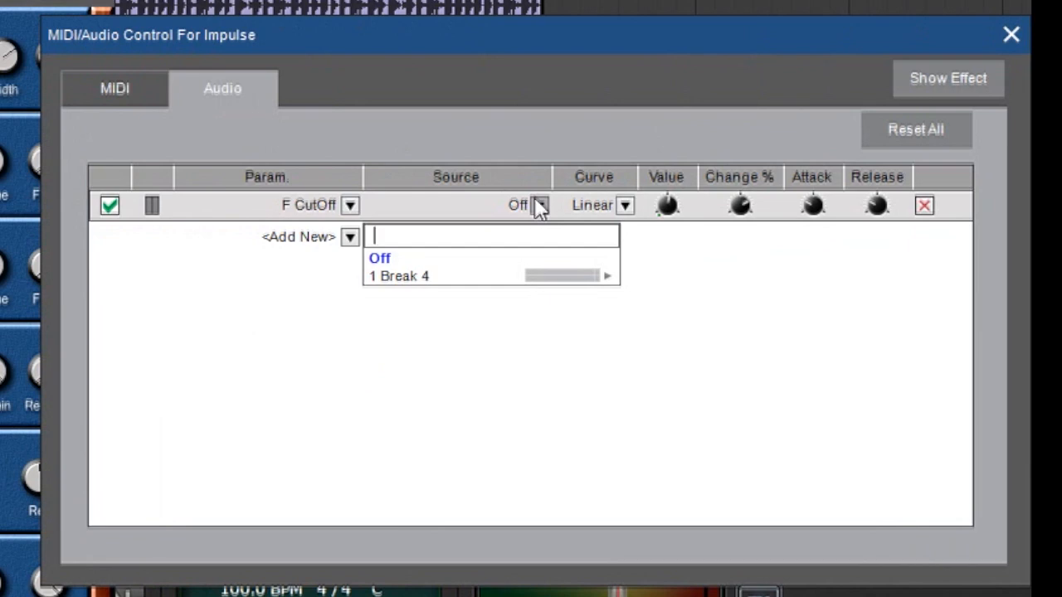
left_click(378, 259)
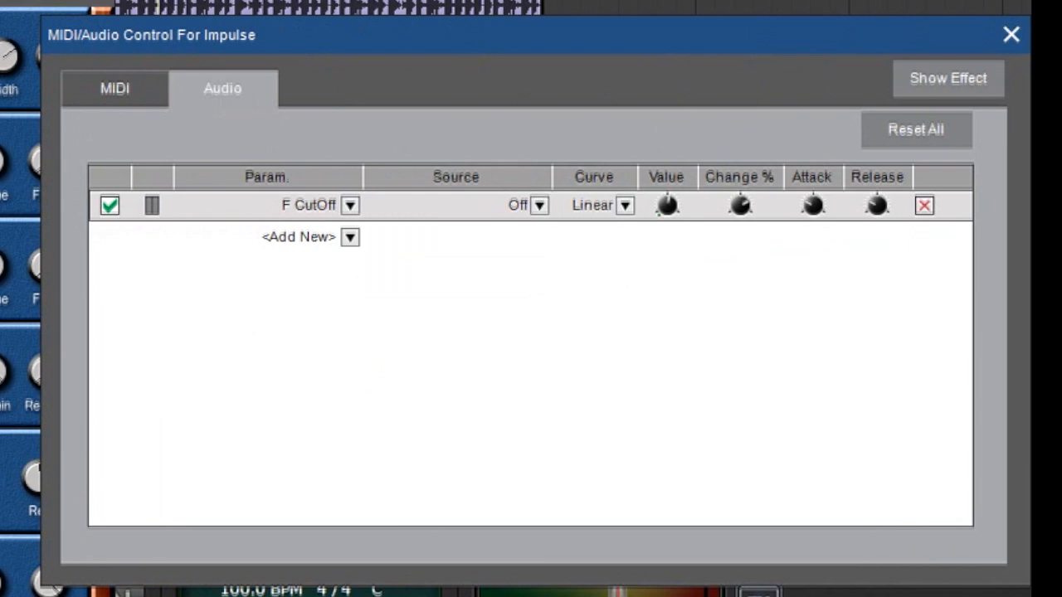
Set the F CutOff row's source to 1 Break 4 > Dry
left_click(1010, 33)
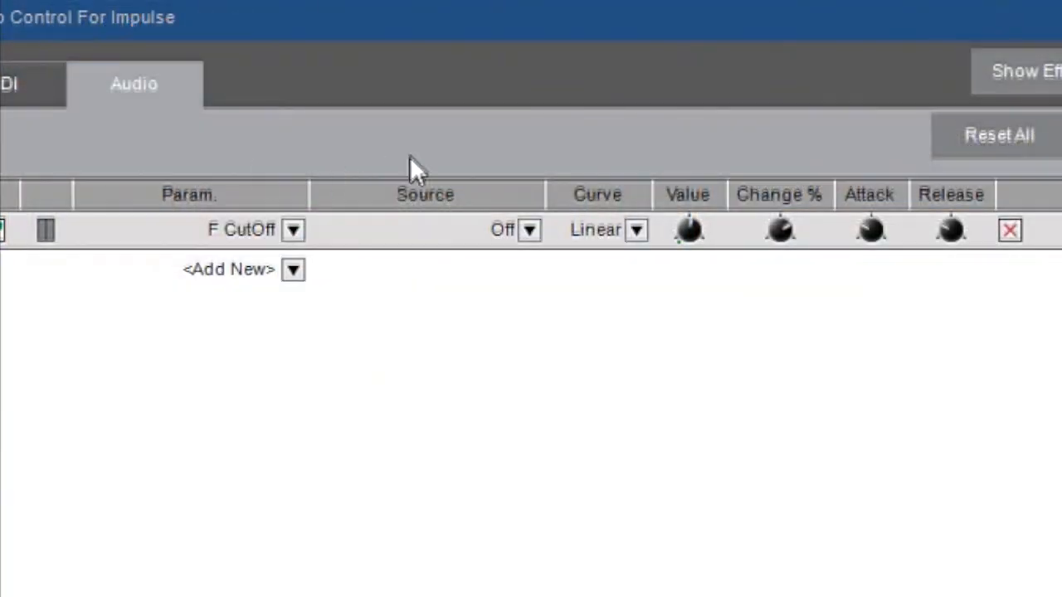
left_click(529, 229)
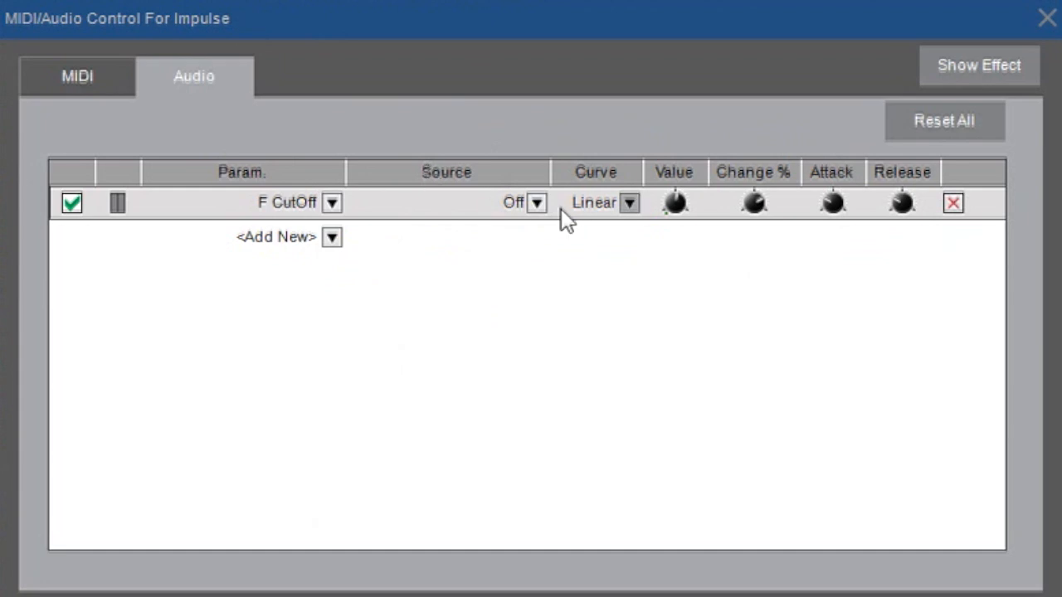
left_click(332, 237)
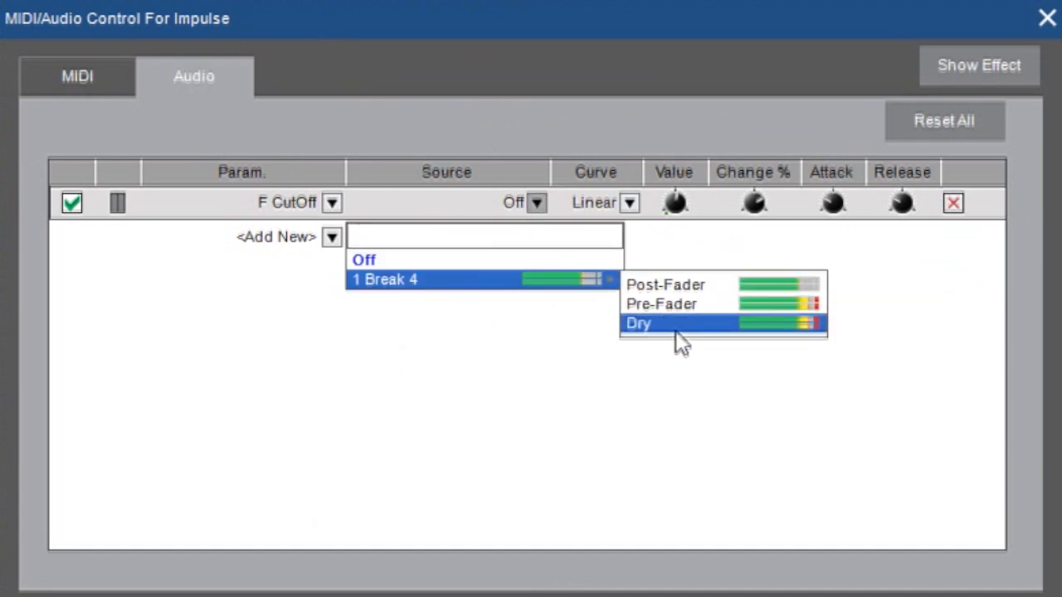
left_click(638, 324)
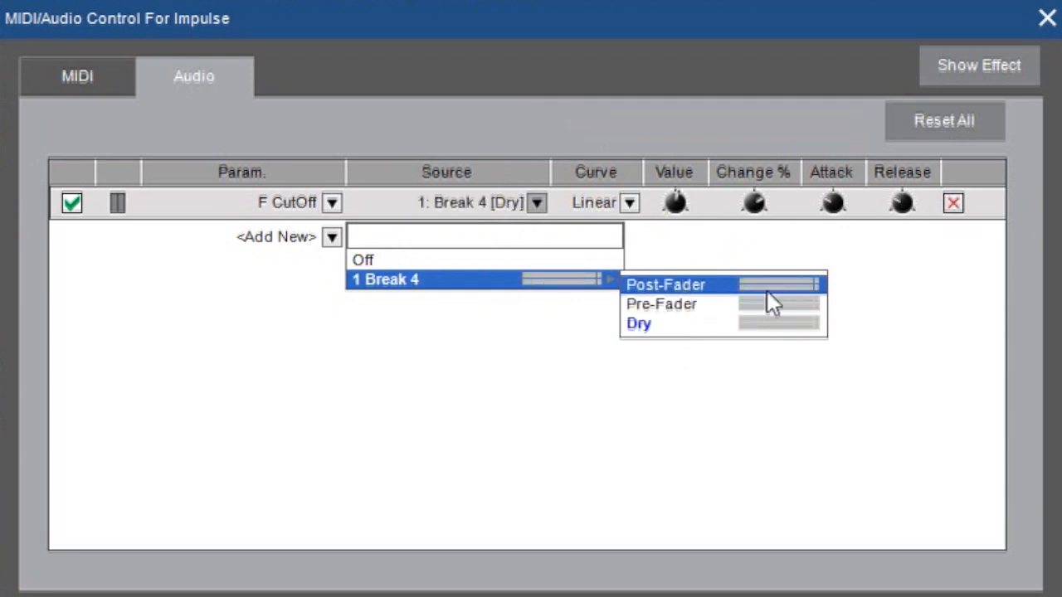
mouse_move(777, 335)
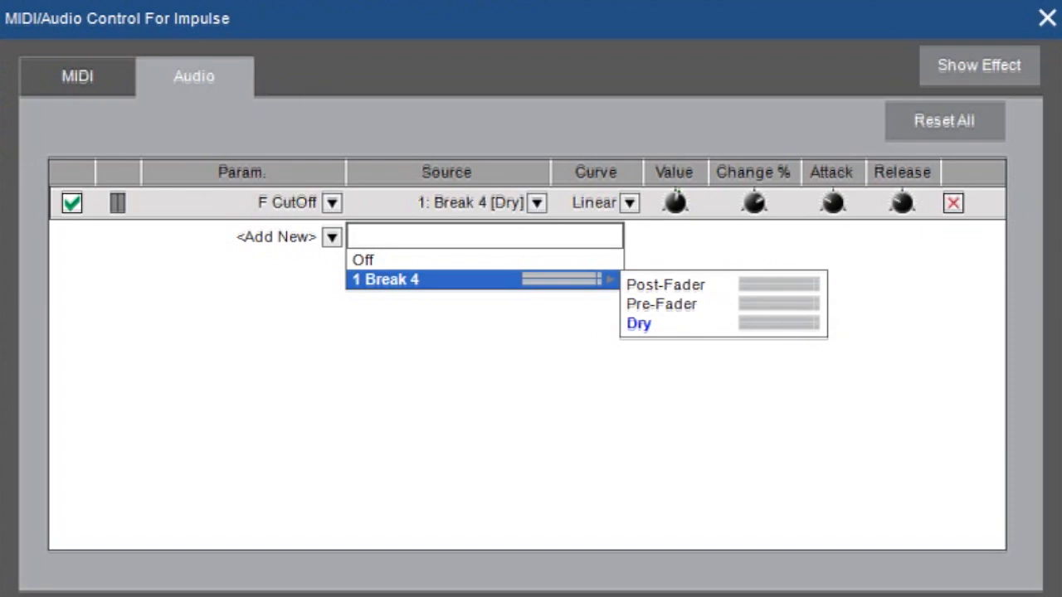
left_click(637, 323)
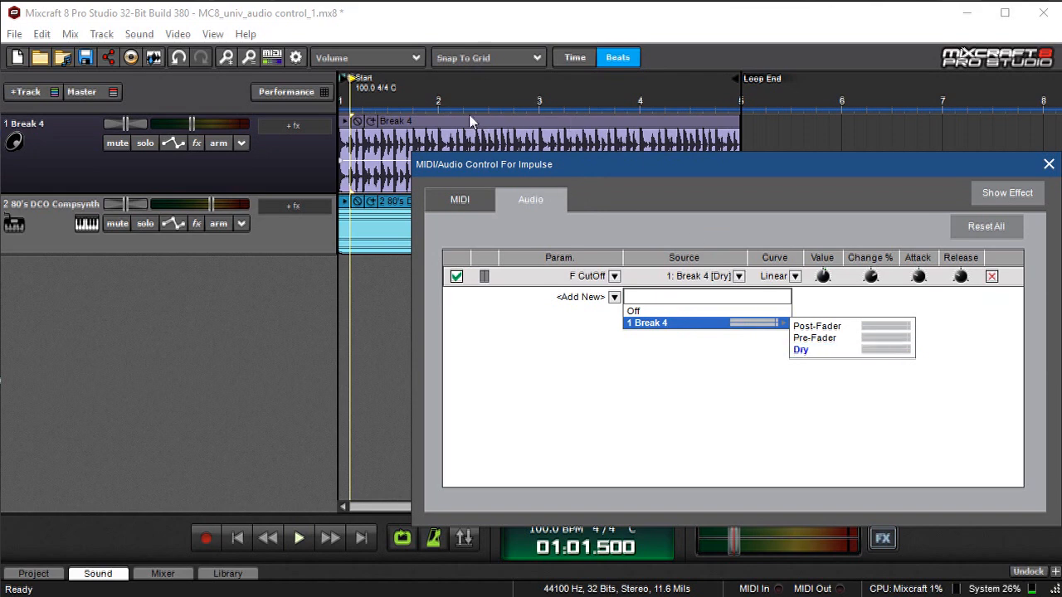
mouse_move(191, 118)
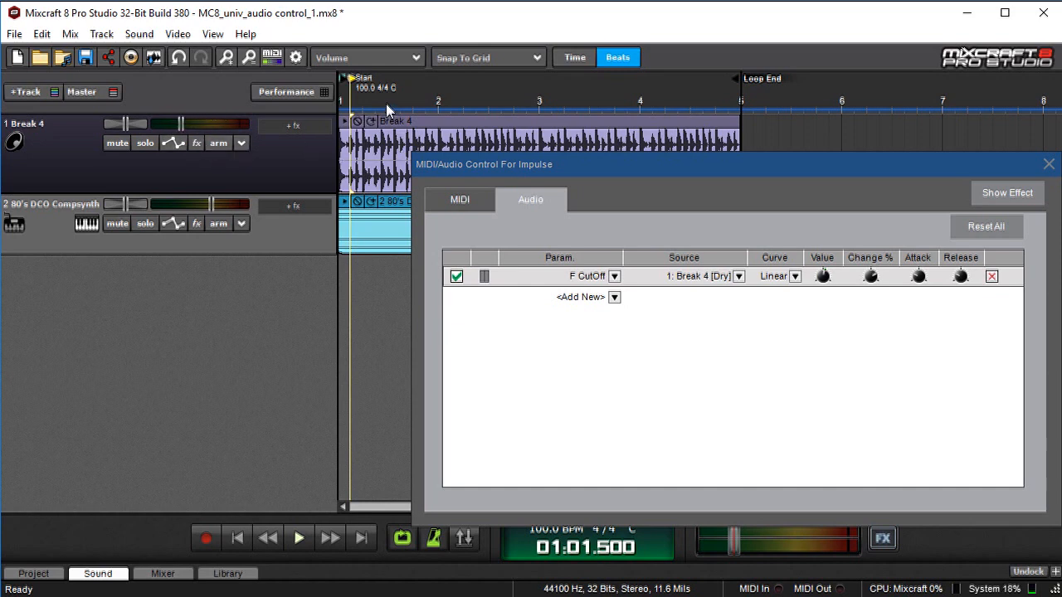
left_click(737, 275)
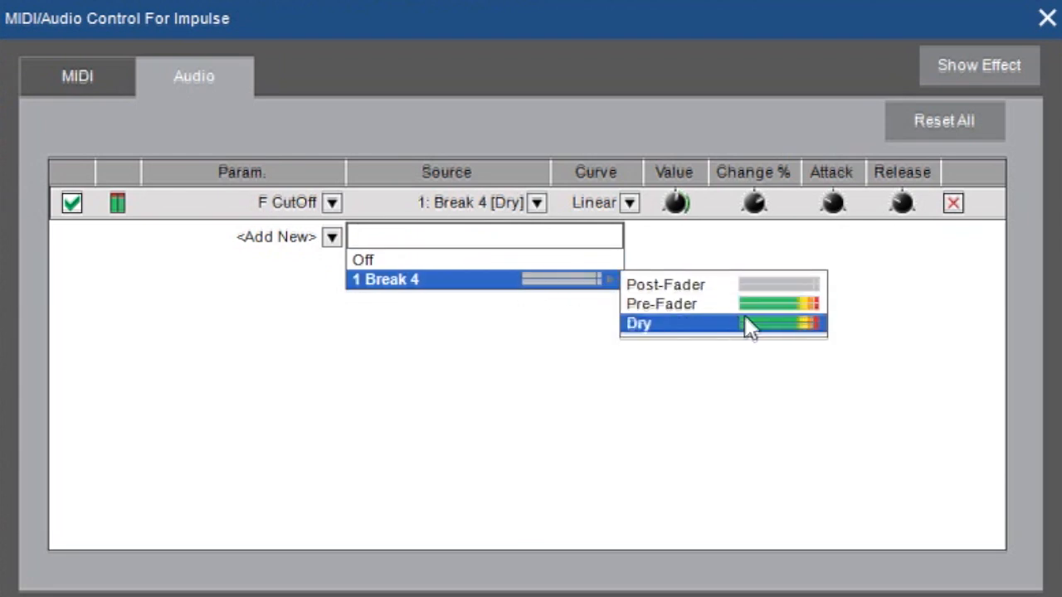
Try Break 4 Pre-Fader and Post-Fader as the cutoff source, then return to Dry
left_click(660, 303)
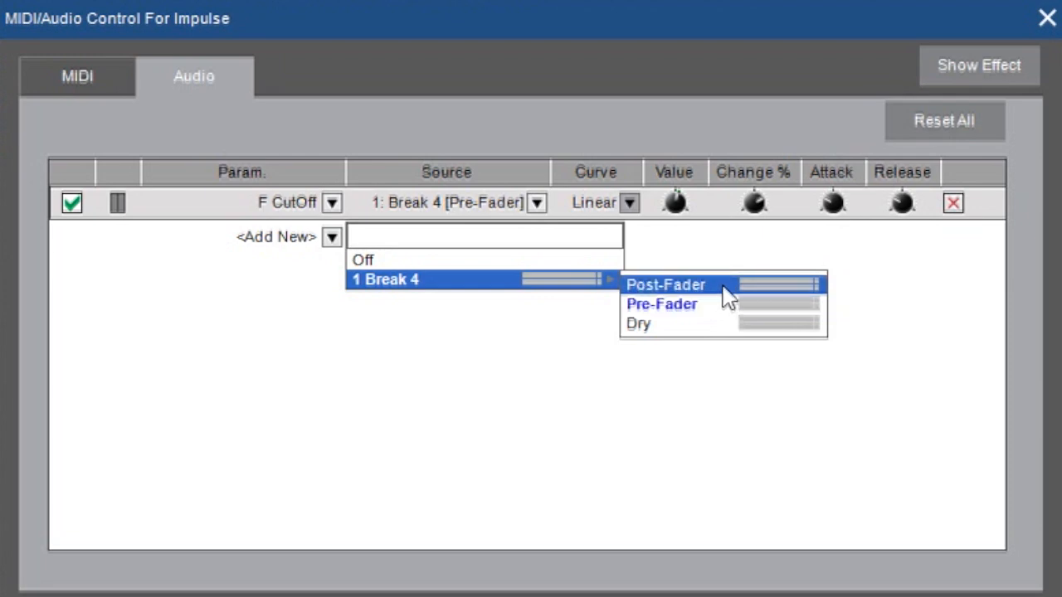
left_click(666, 284)
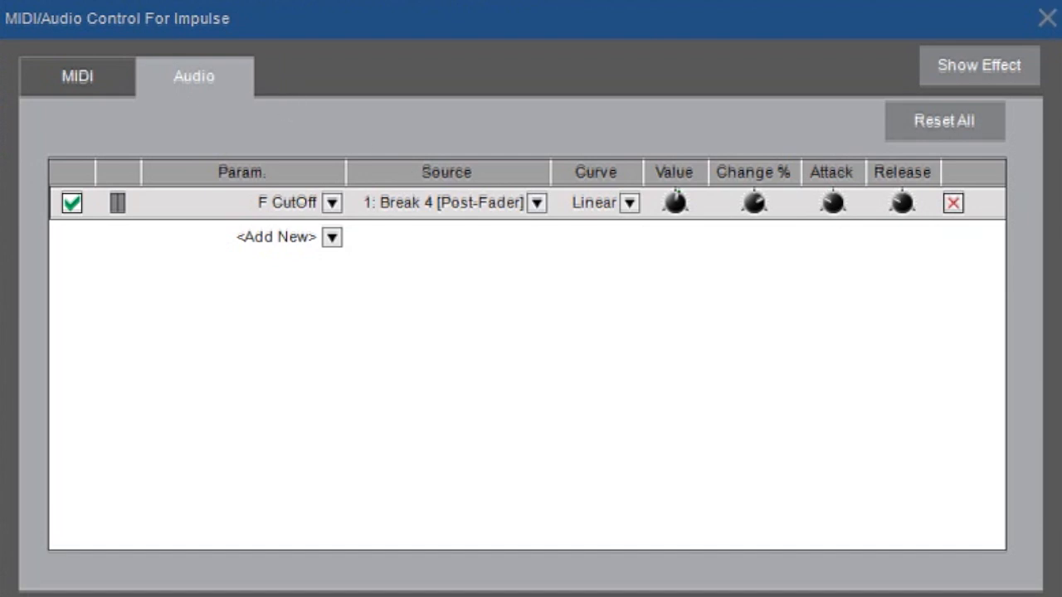
left_click(538, 202)
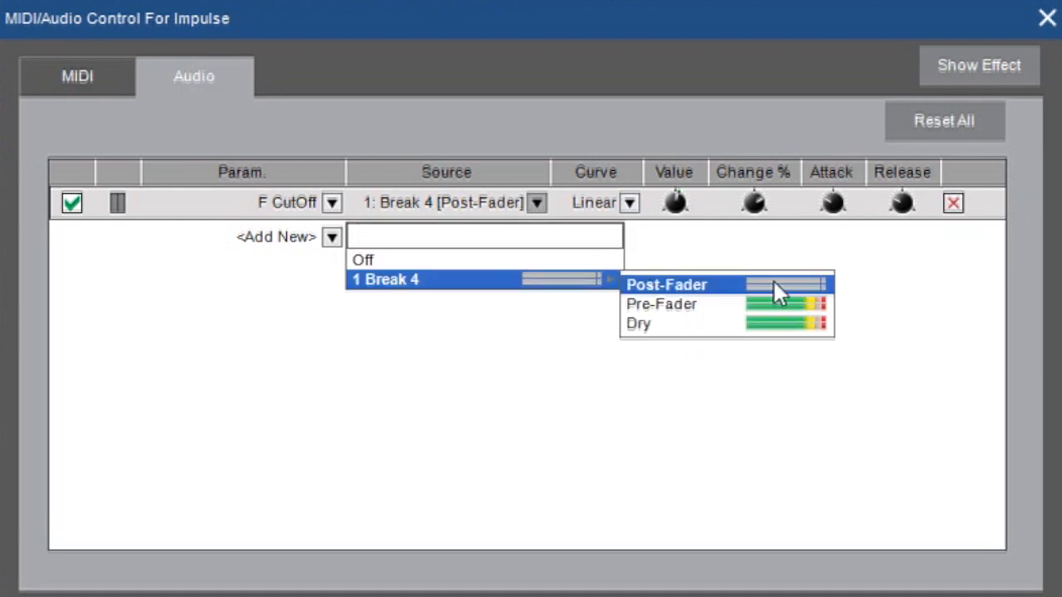
left_click(667, 285)
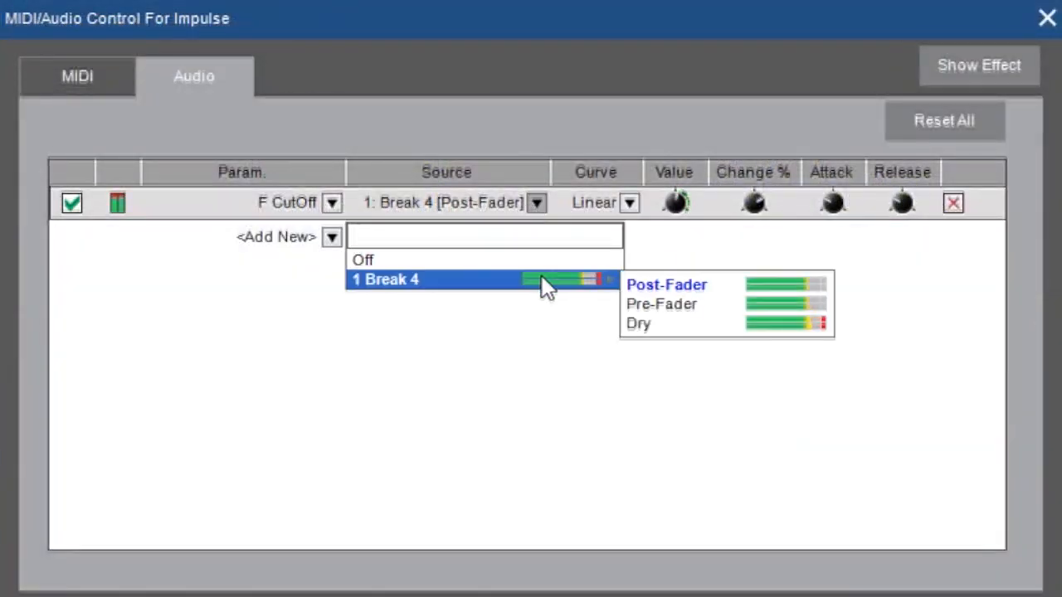
mouse_move(738, 284)
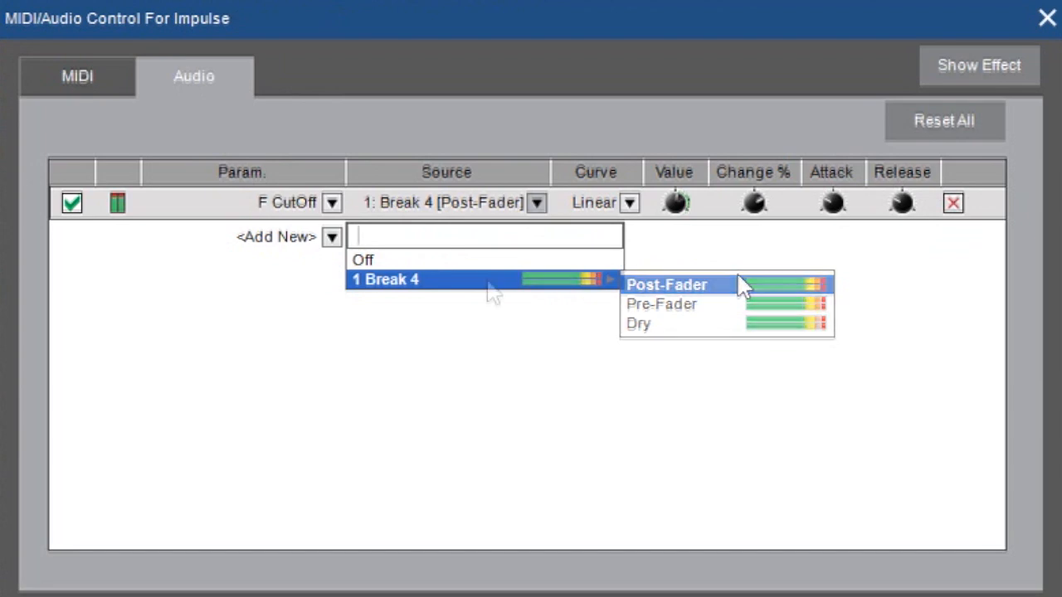
left_click(637, 322)
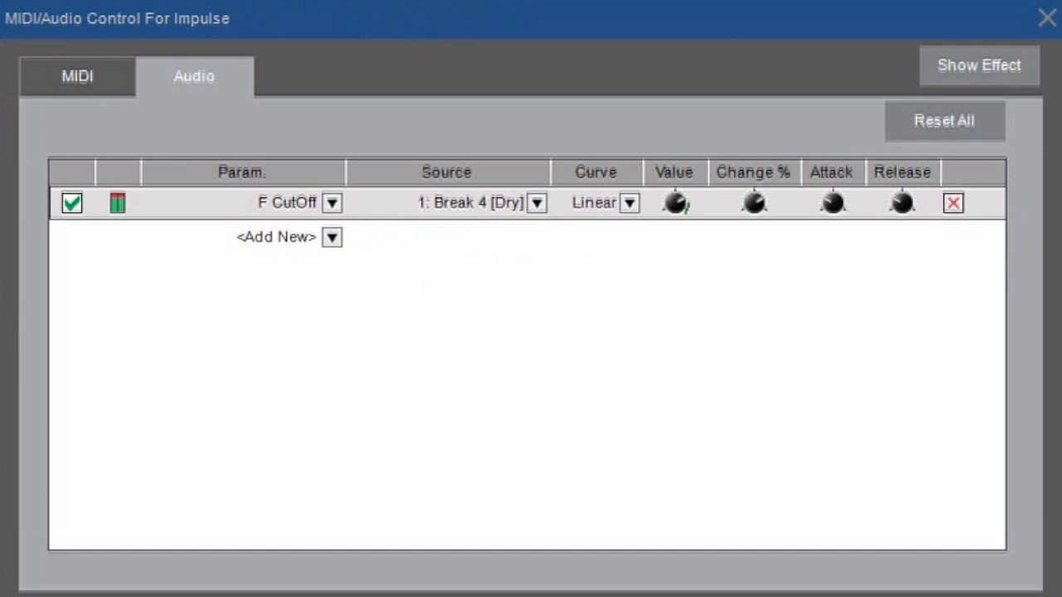
left_click(979, 65)
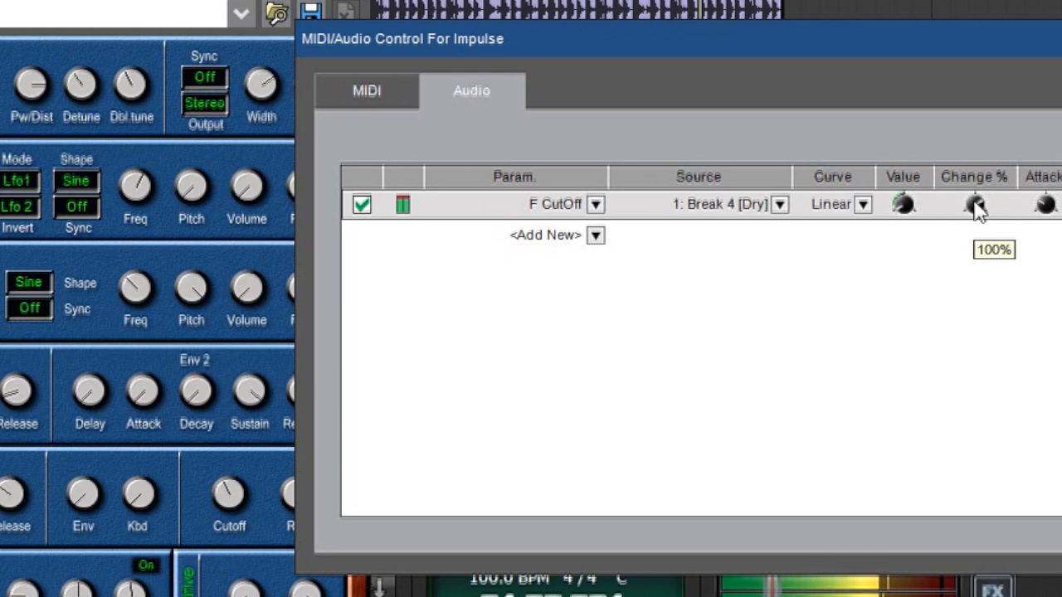
Sweep the F CutOff Change % through 200% and negative values, settling near 132%
left_click_drag(976, 206, 986, 249)
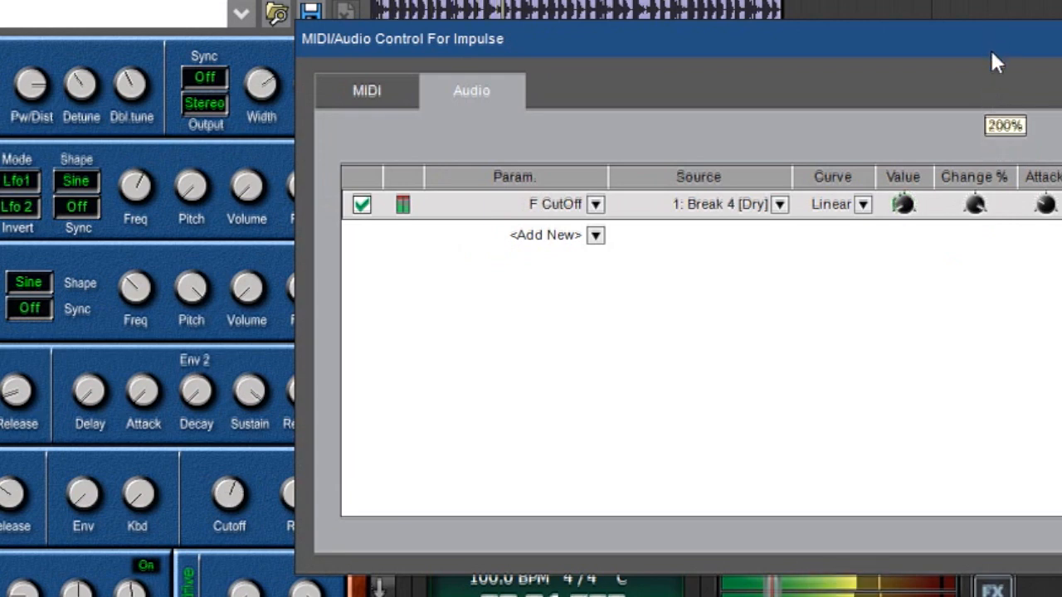
left_click_drag(976, 204, 976, 216)
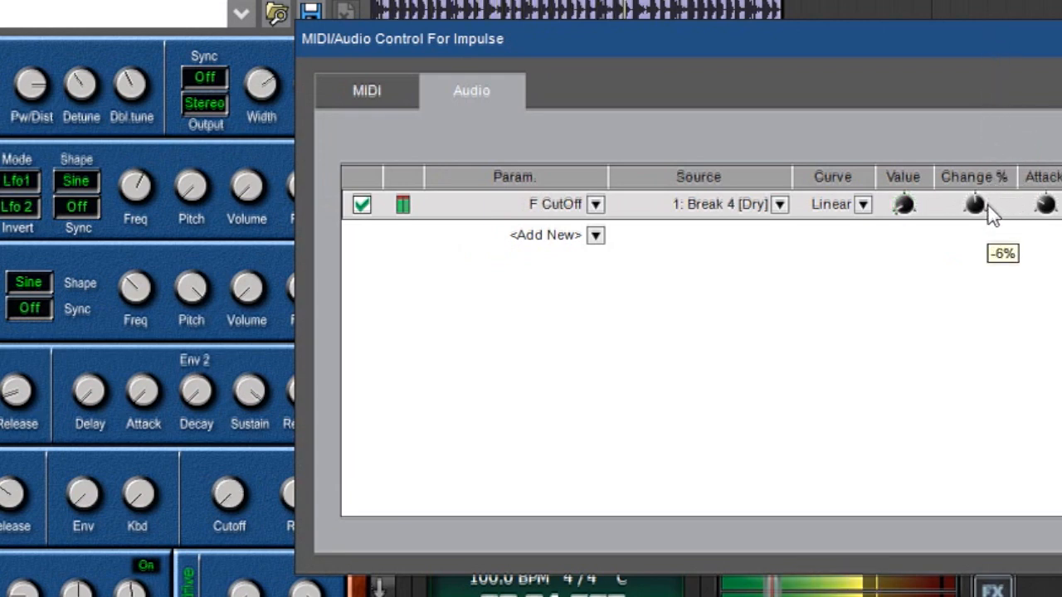
left_click_drag(976, 206, 976, 229)
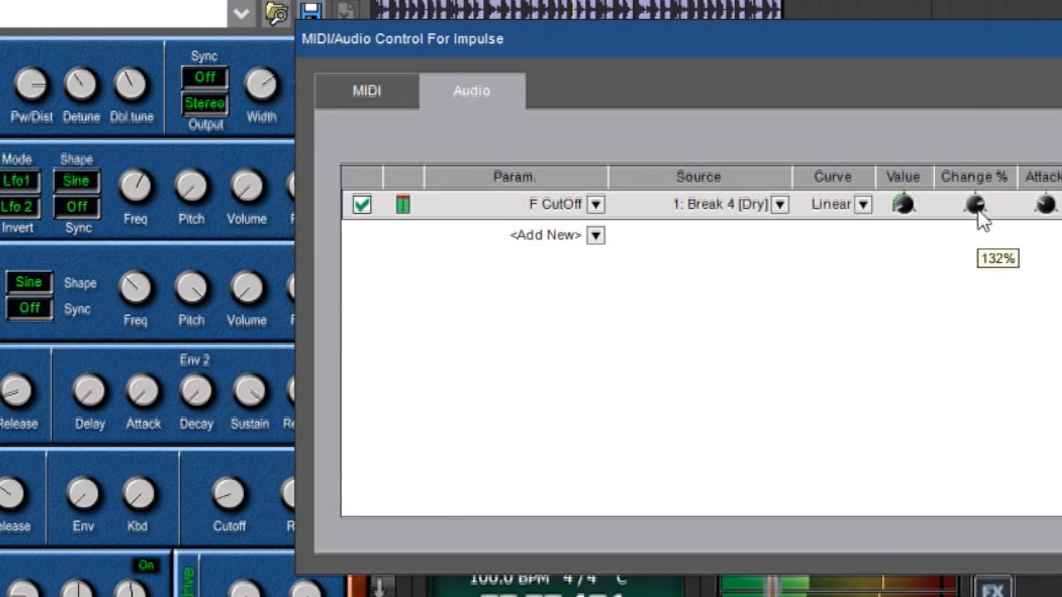
left_click_drag(976, 206, 982, 241)
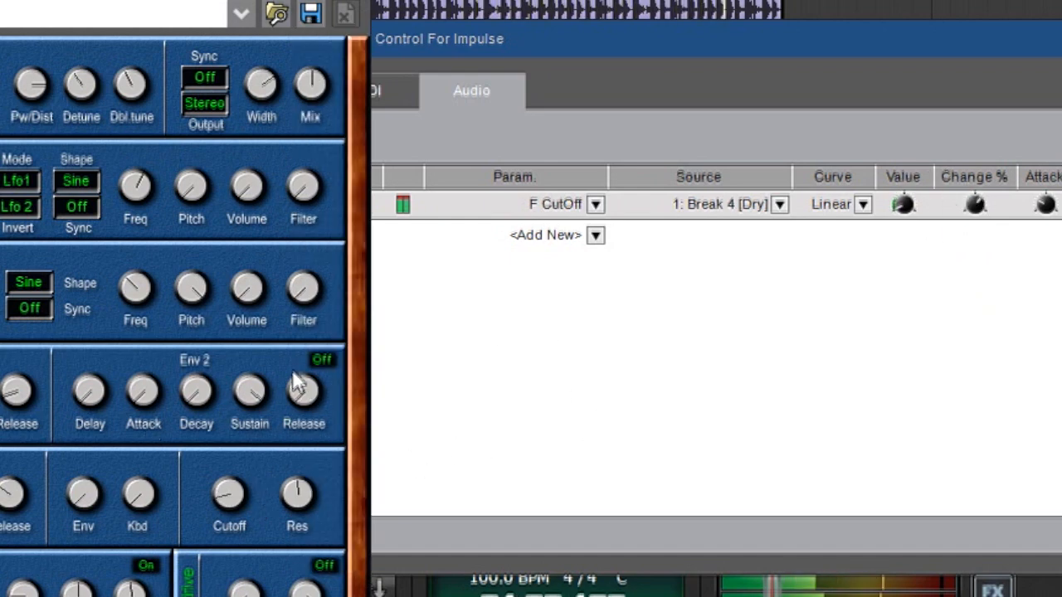
mouse_move(129, 136)
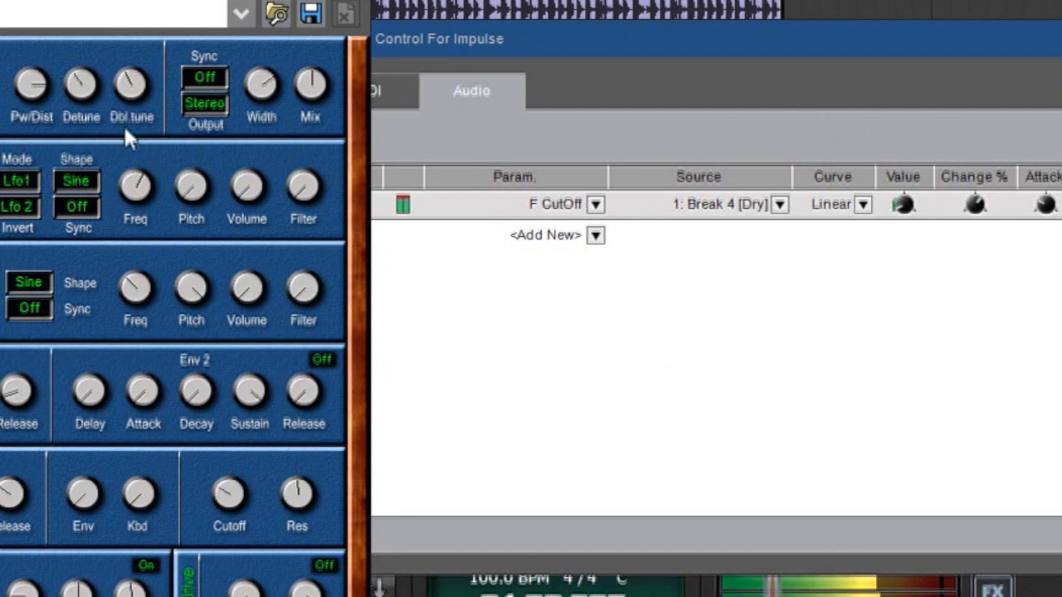
mouse_move(896, 298)
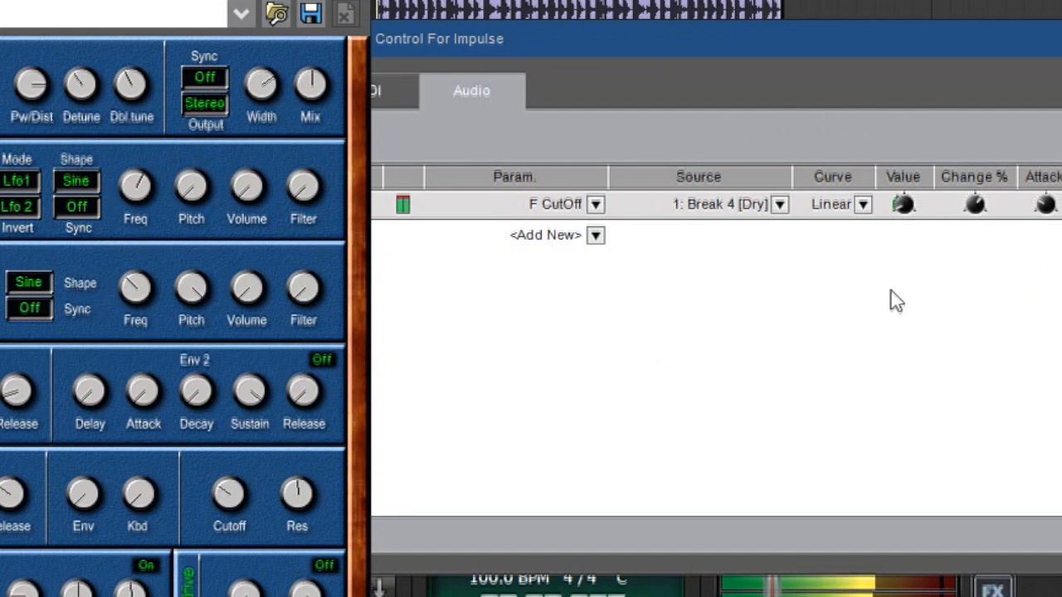
mouse_move(850, 408)
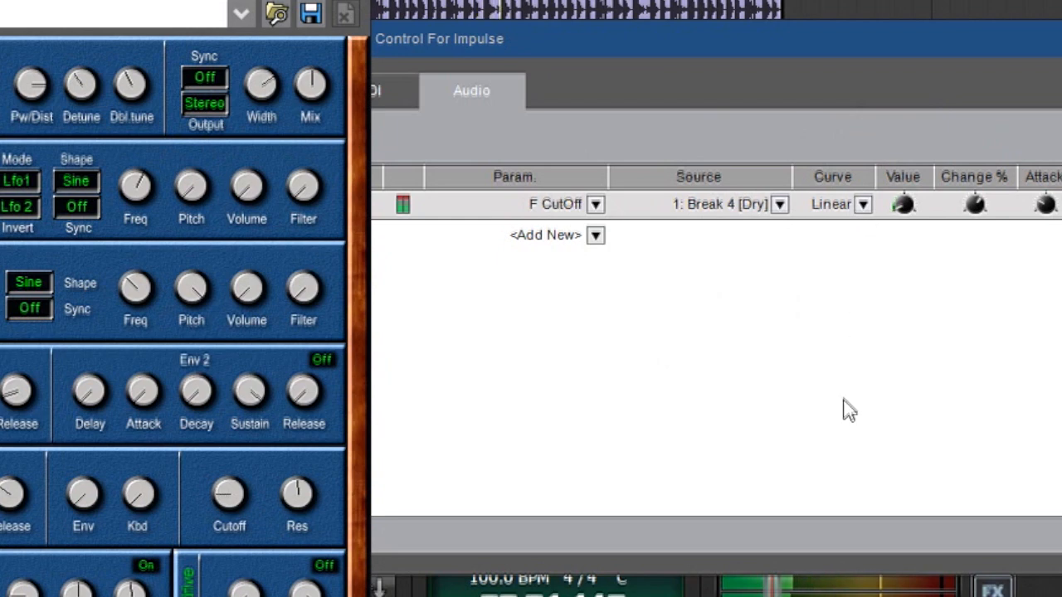
mouse_move(956, 380)
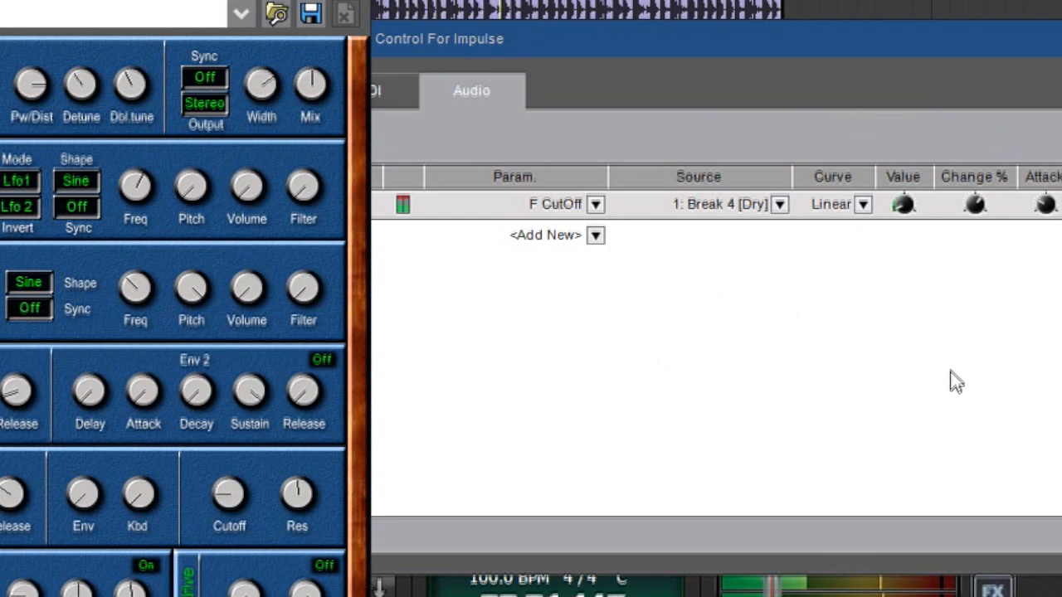
left_click(863, 204)
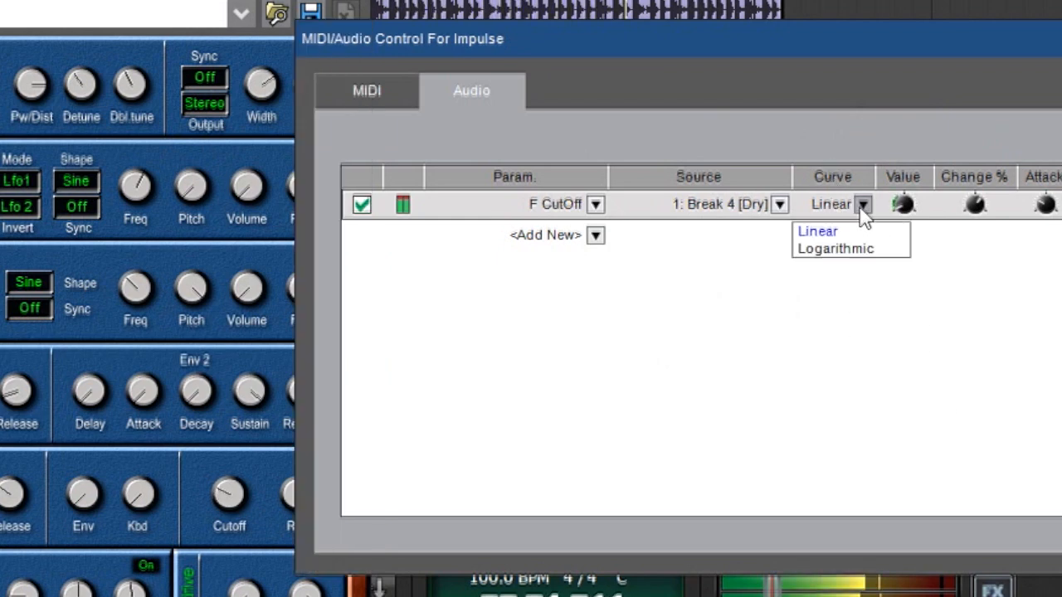
mouse_move(835, 249)
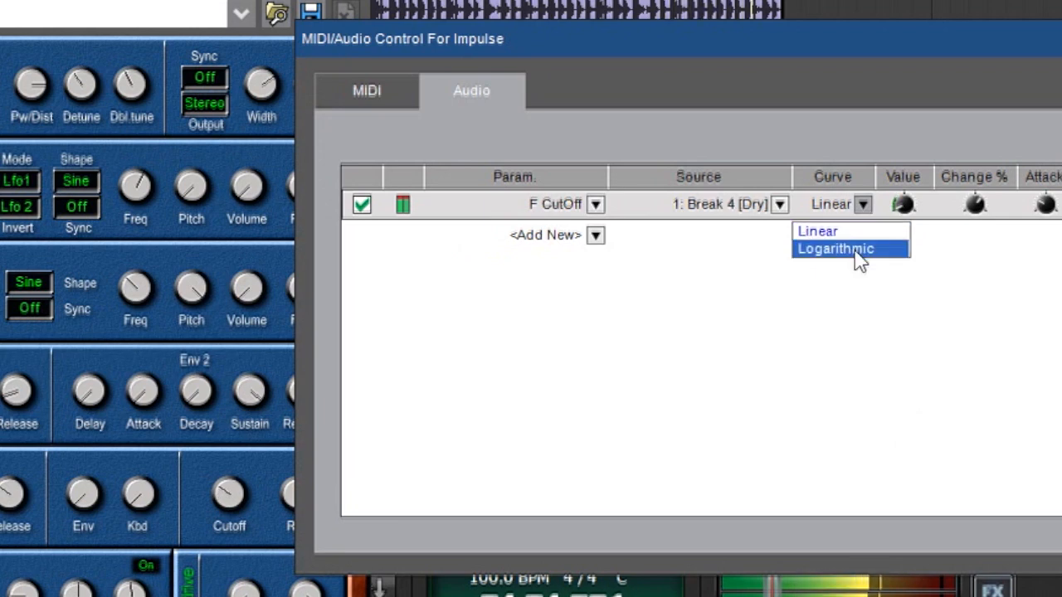
left_click(835, 249)
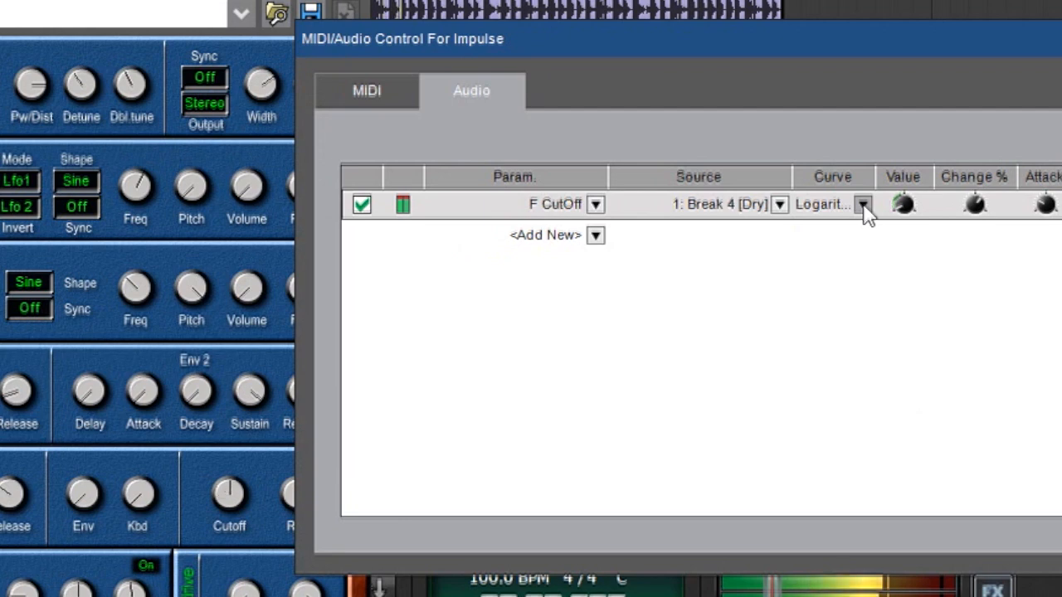
left_click(863, 204)
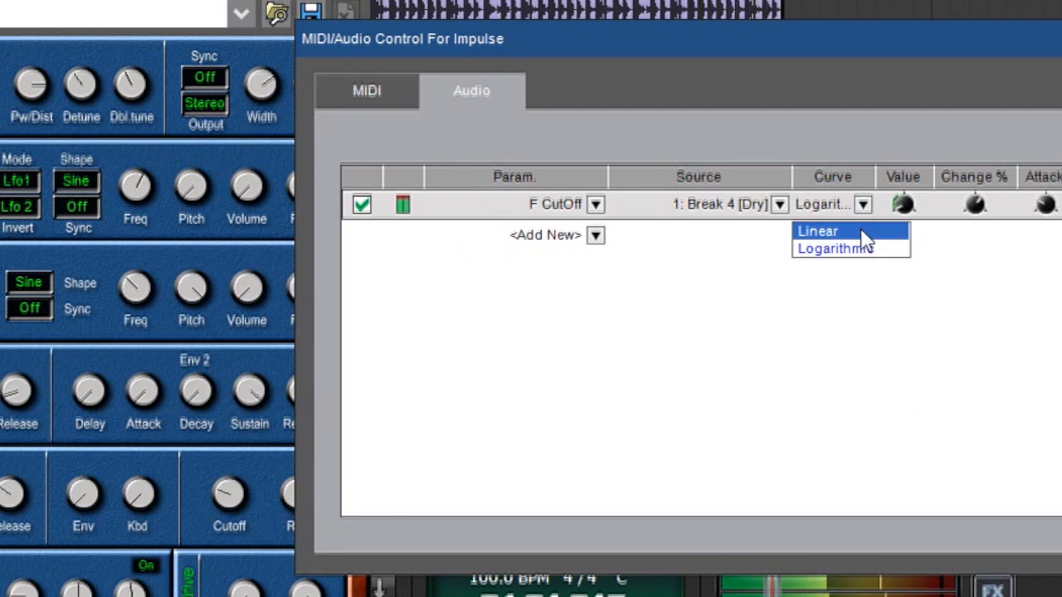
left_click(817, 231)
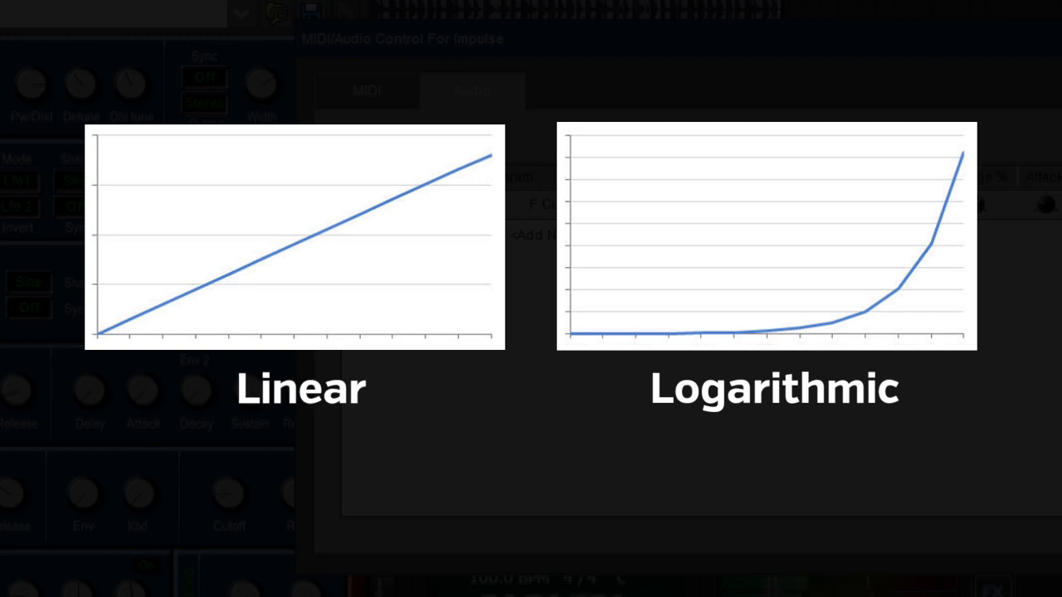
left_click(707, 203)
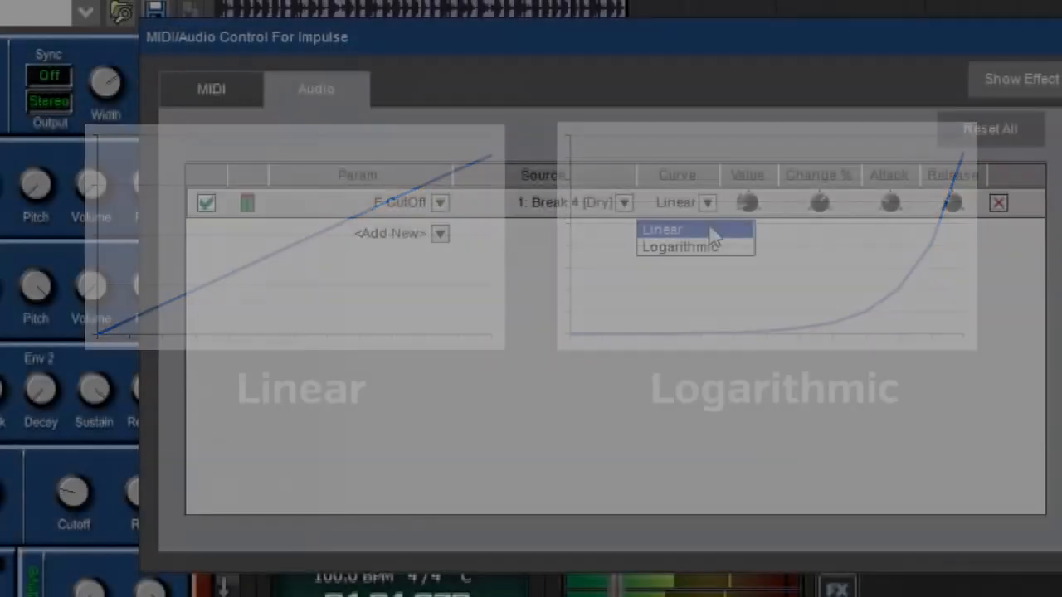
left_click(660, 229)
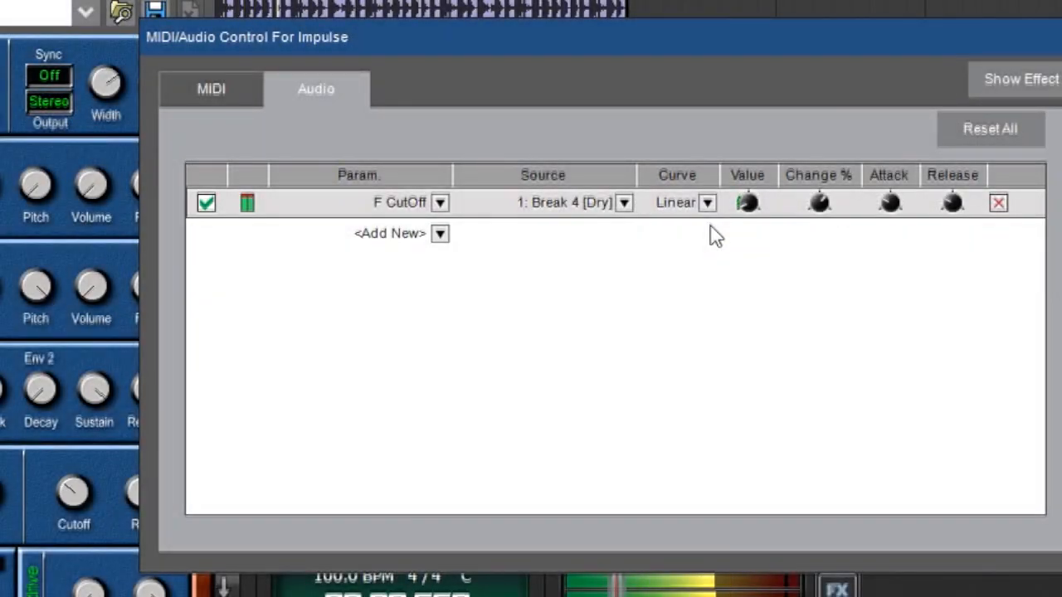
mouse_move(817, 356)
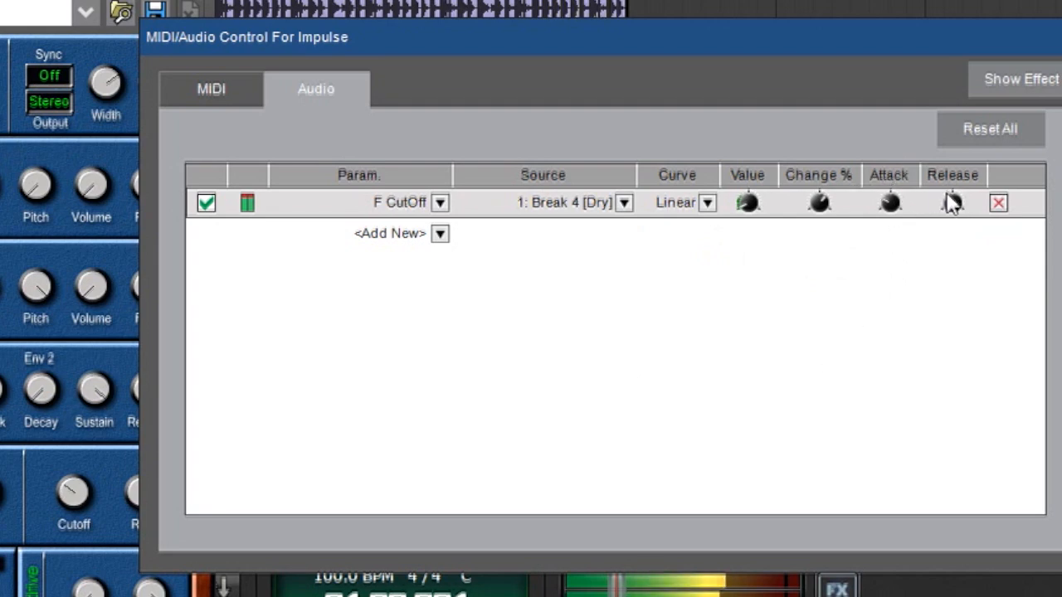
mouse_move(903, 207)
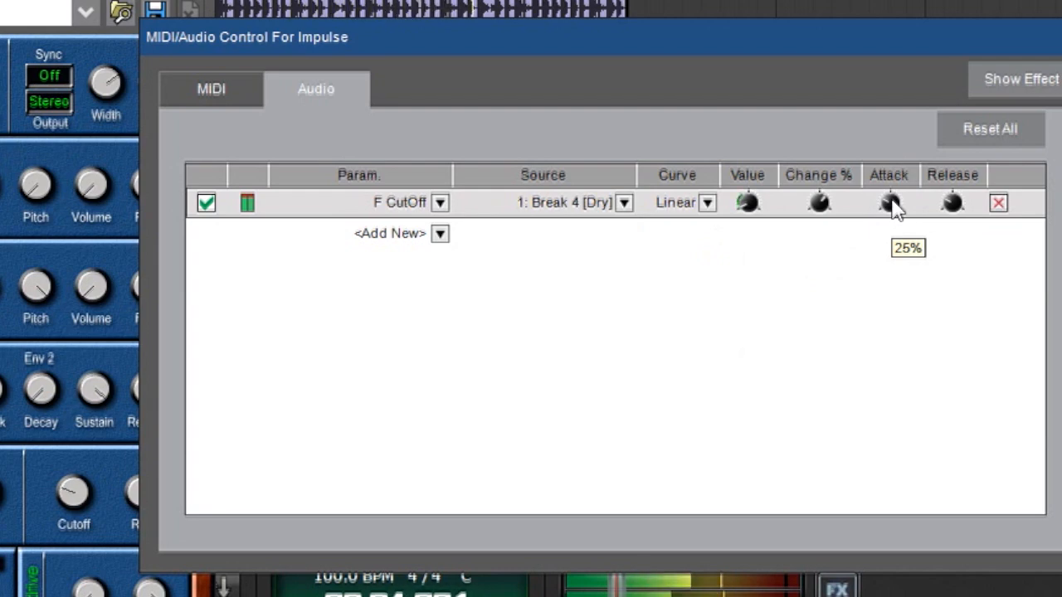
left_click_drag(890, 203, 889, 200)
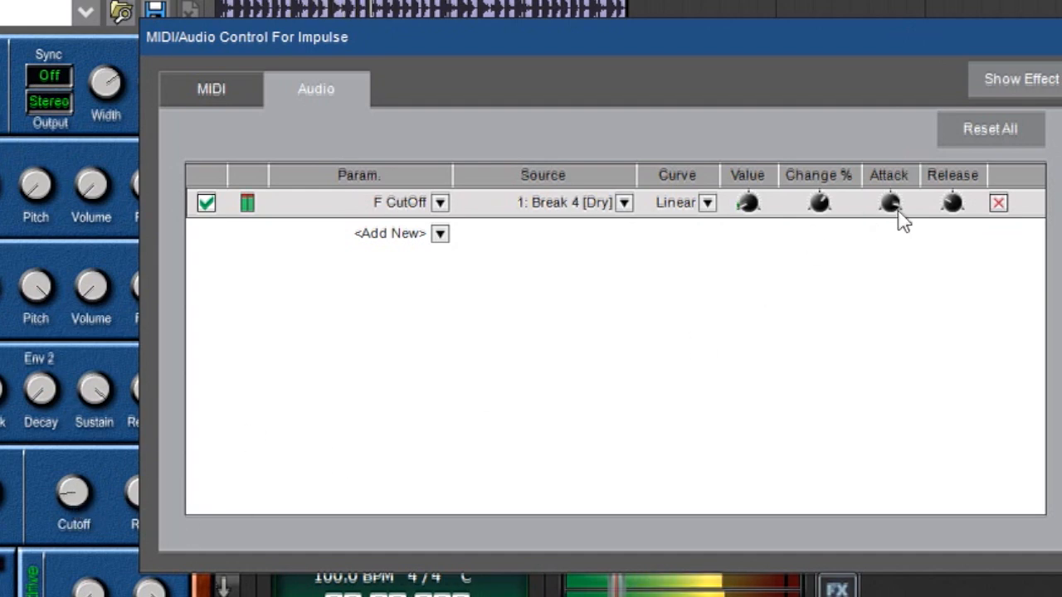
mouse_move(890, 213)
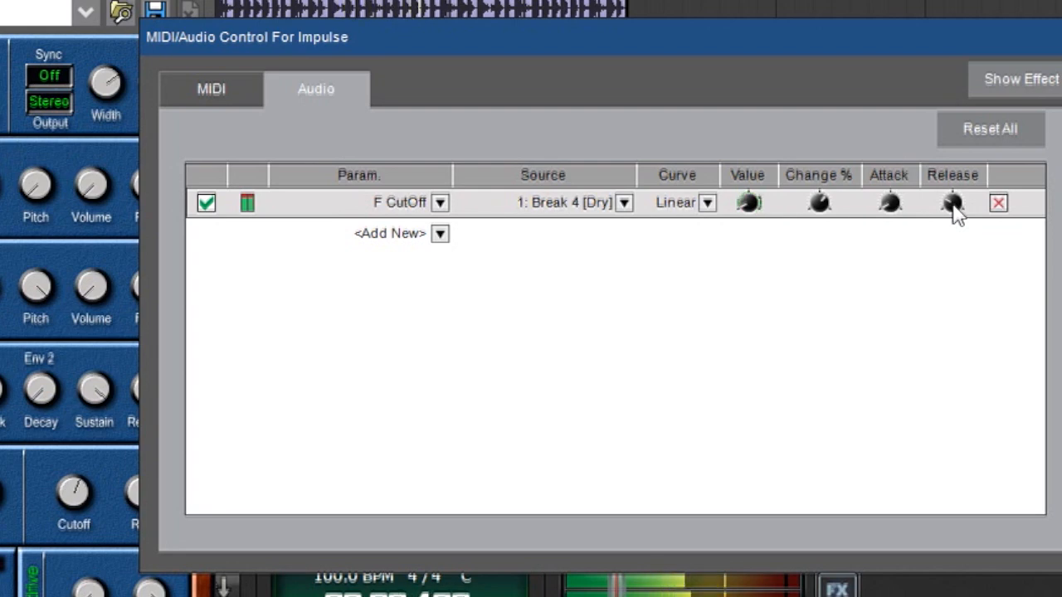
left_click_drag(953, 202, 953, 208)
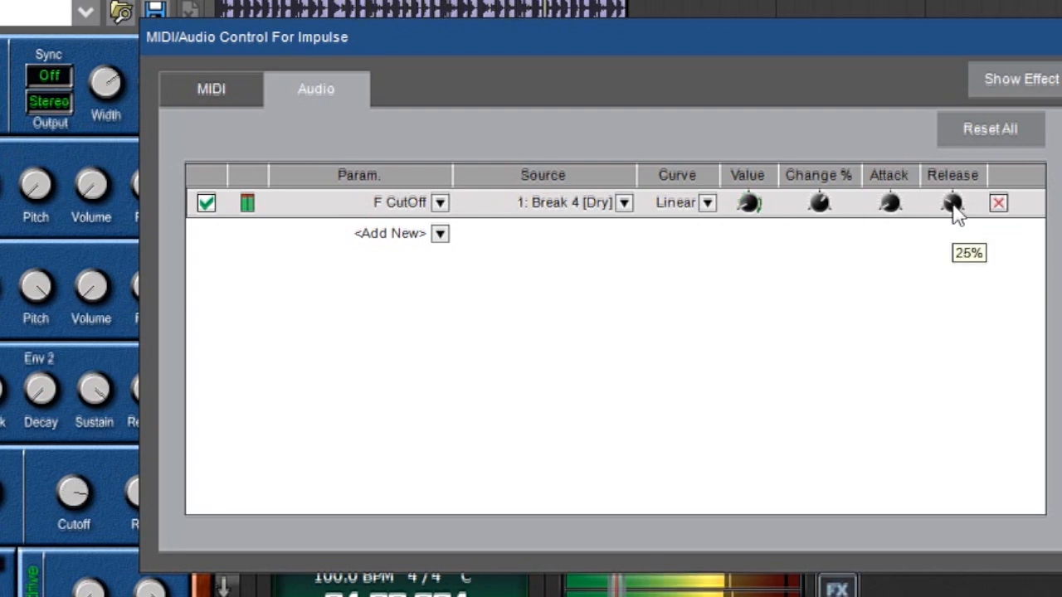
left_click_drag(952, 203, 952, 208)
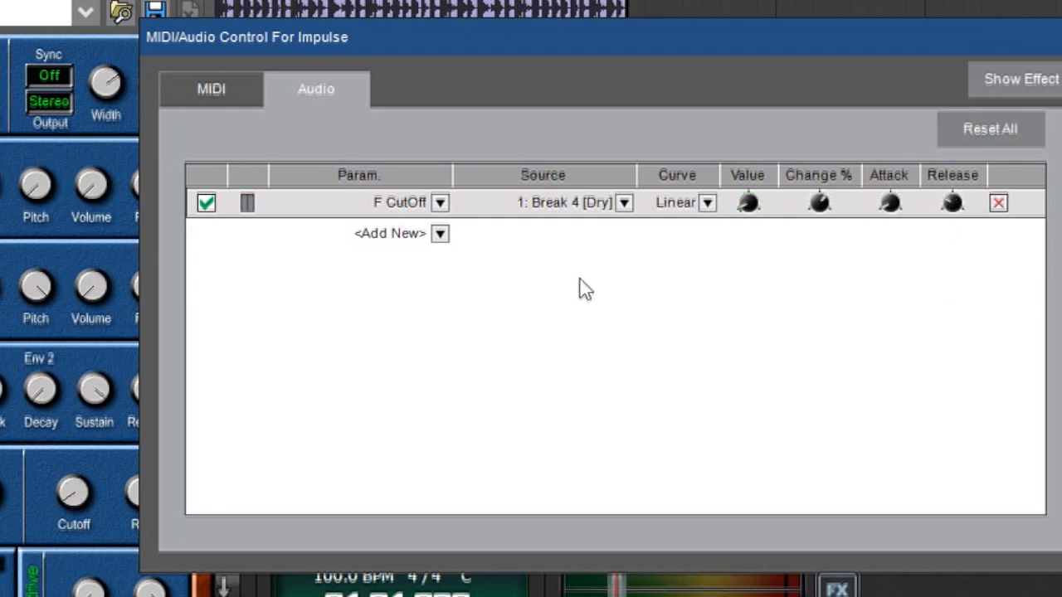
mouse_move(280, 256)
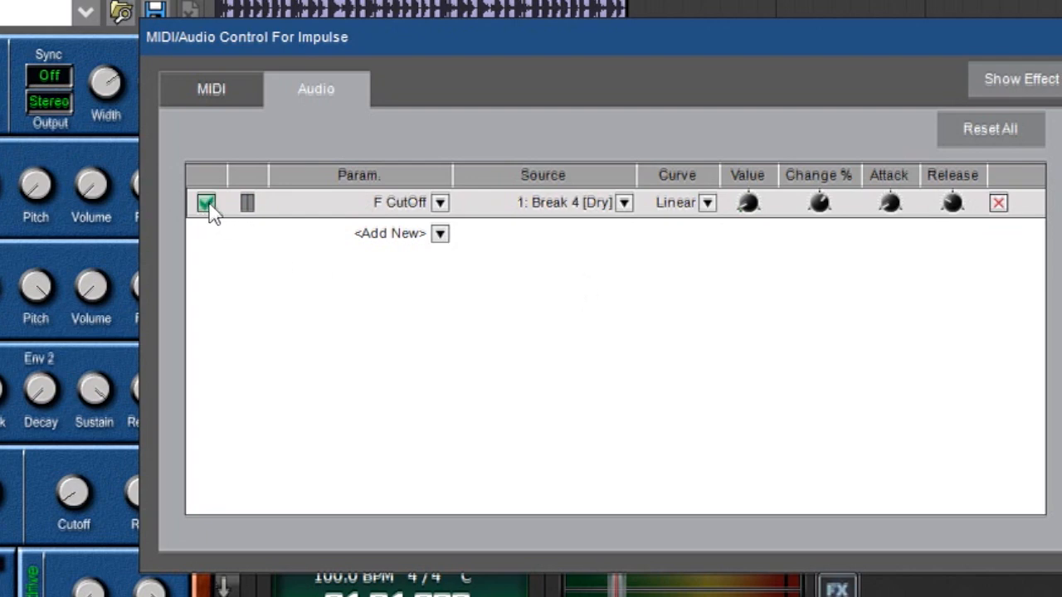
Toggle the F CutOff row off and on, delete it, and re-add it driven by Break 4 Dry
left_click(206, 203)
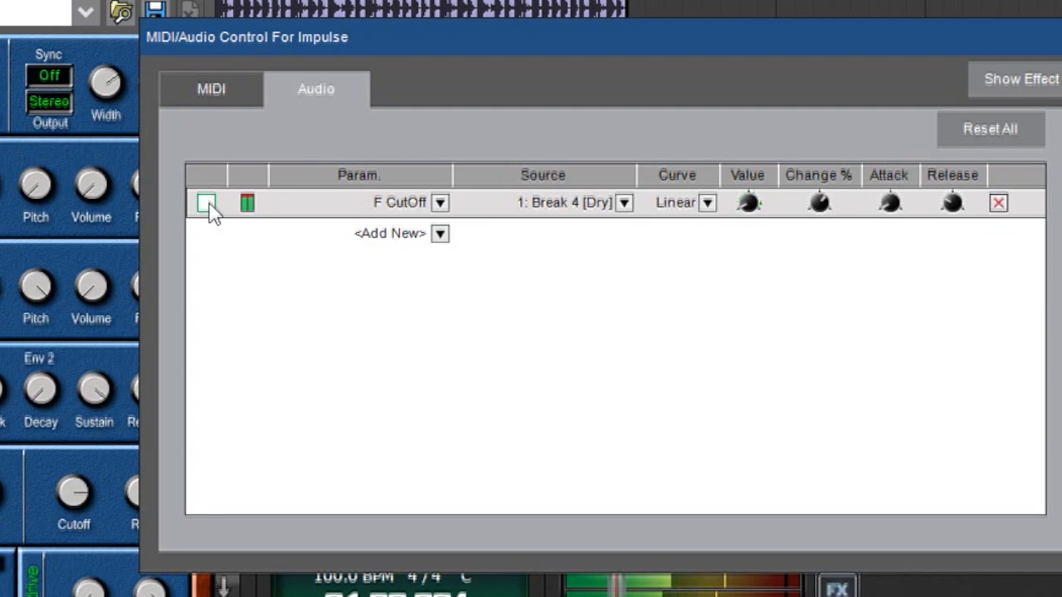
left_click(246, 202)
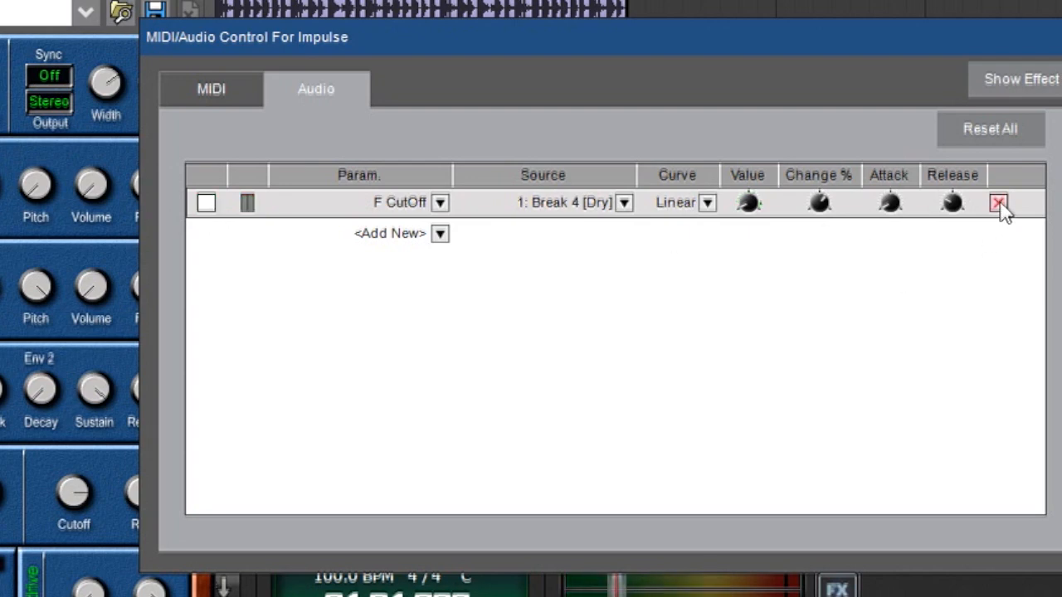
left_click(999, 203)
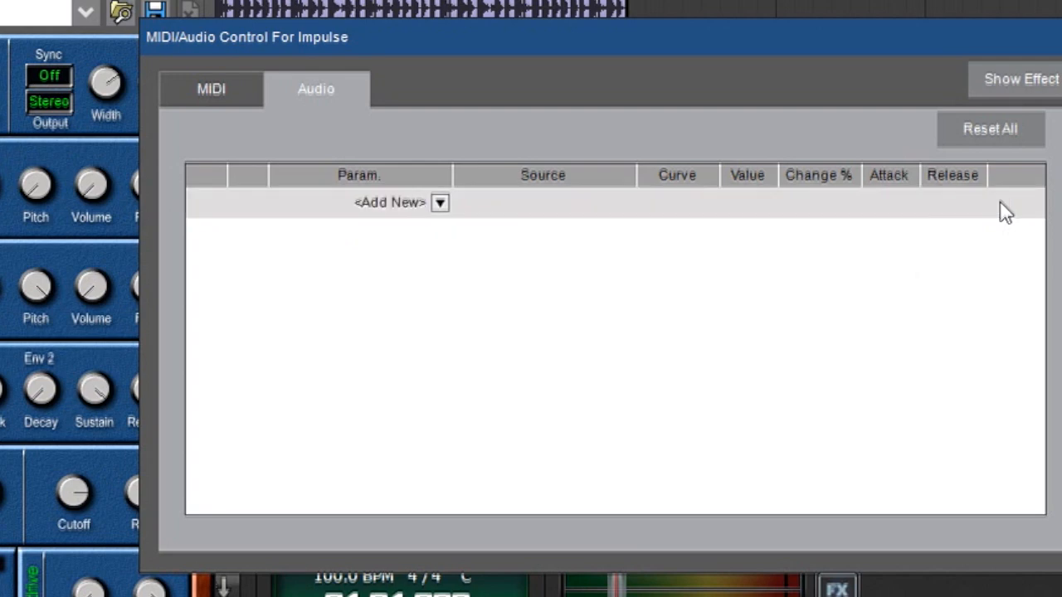
mouse_move(936, 277)
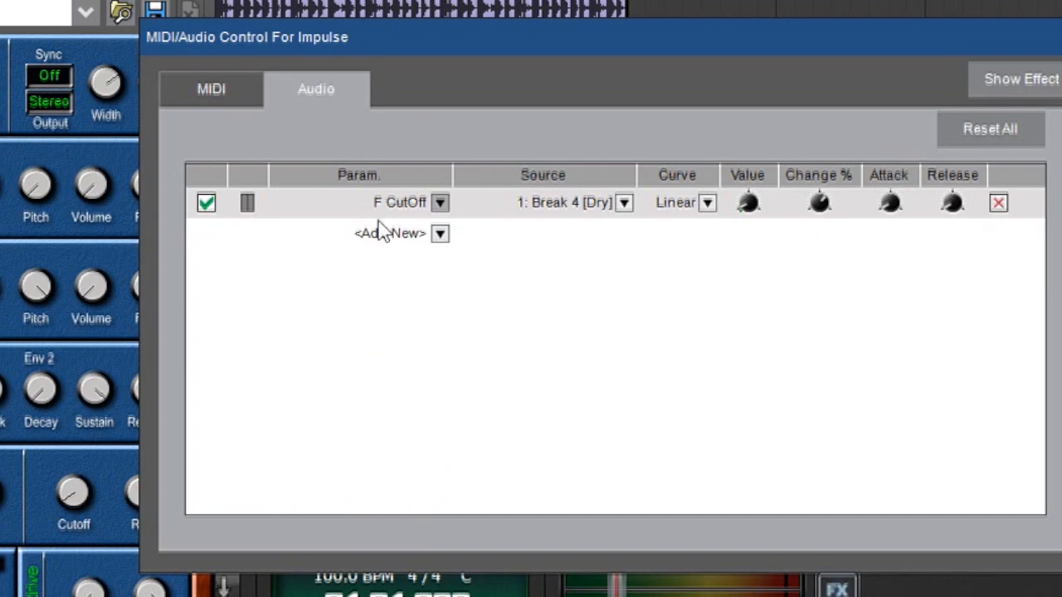
left_click(440, 232)
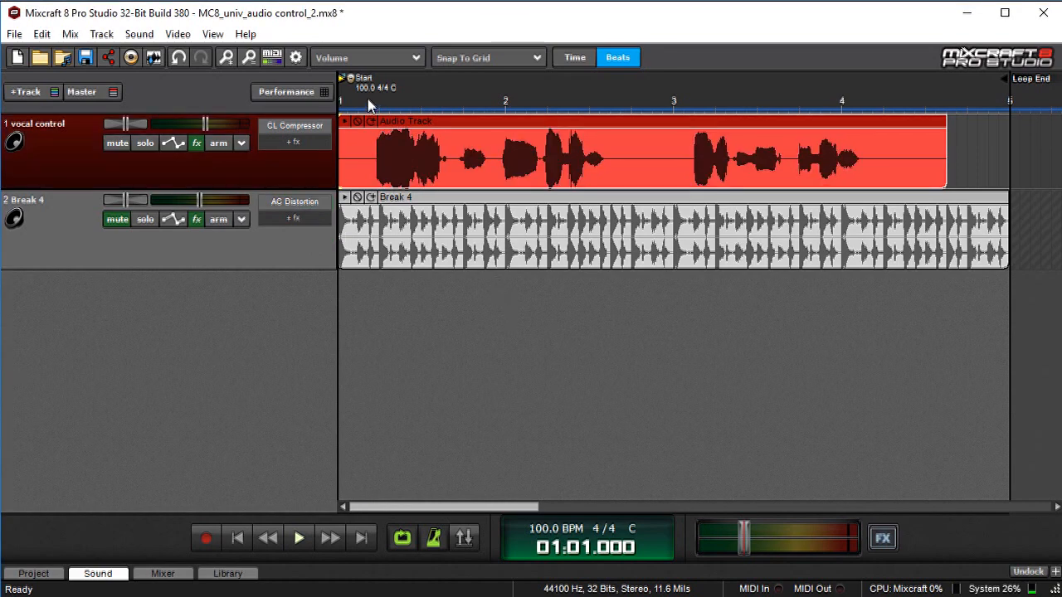
Place the playhead near the start and go to the vocal control and Break 4 tracks
left_click(299, 537)
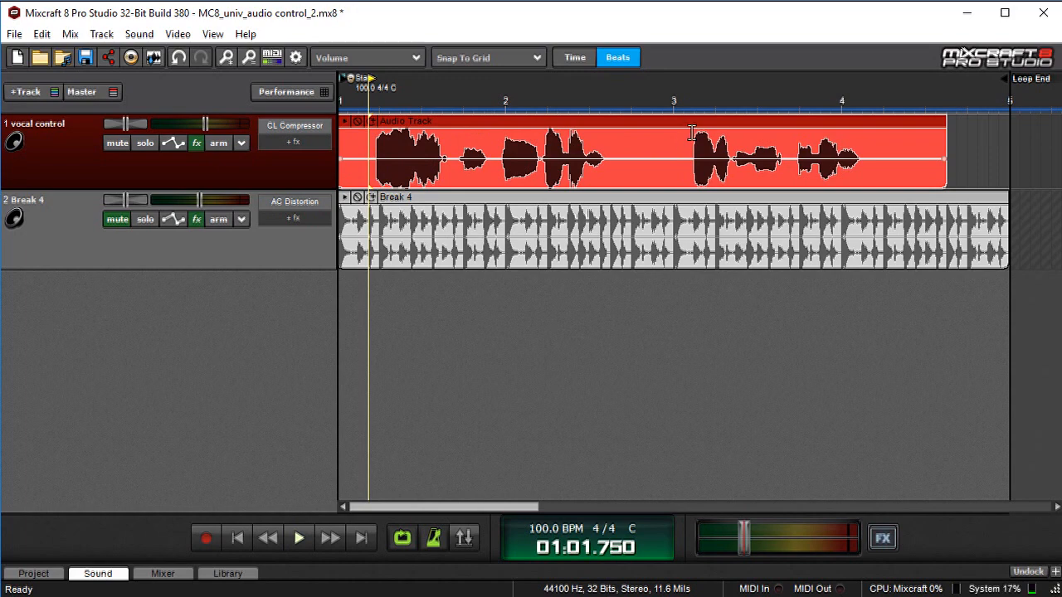
mouse_move(306, 206)
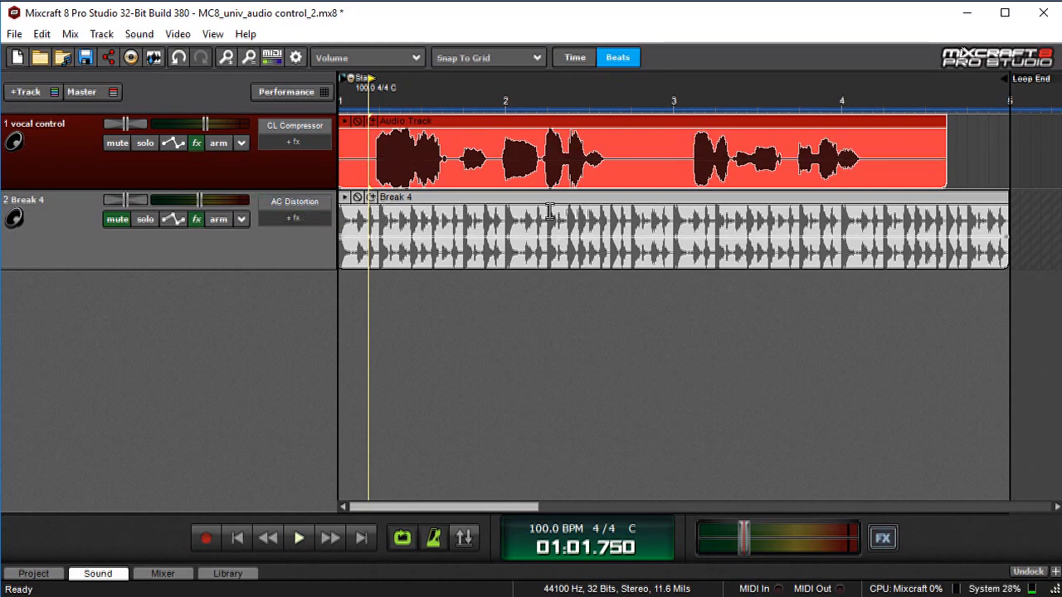
left_click(116, 219)
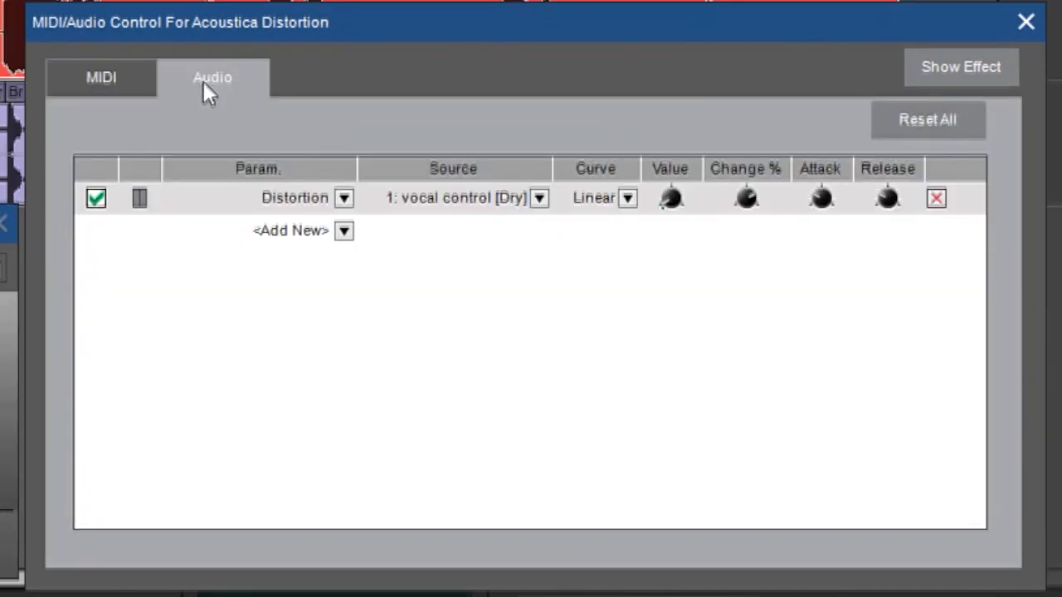
Show the Acoustica Distortion effect and drive its Distortion from 1 vocal control > Dry
left_click(100, 78)
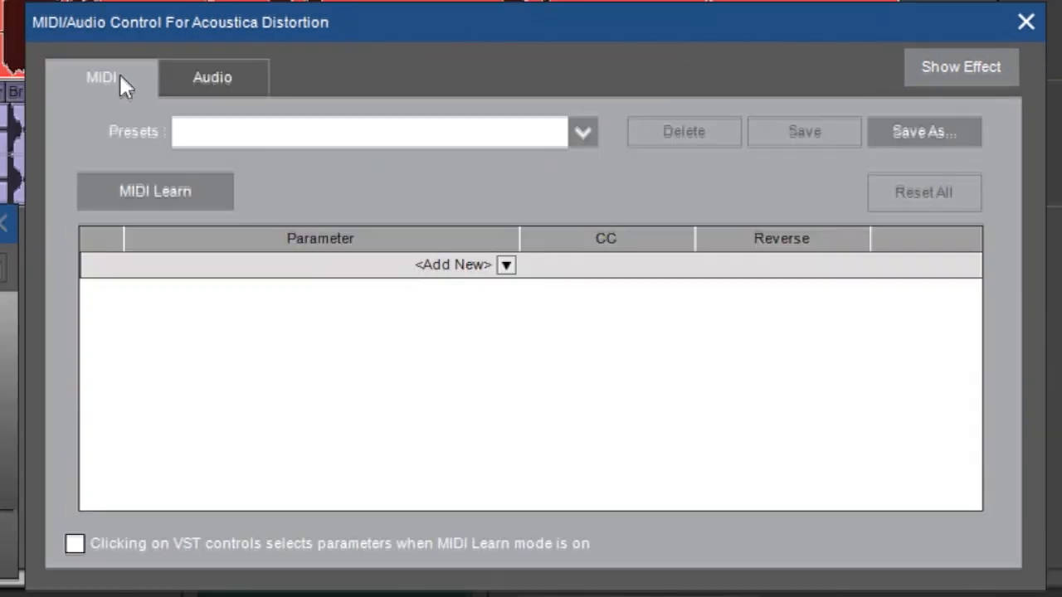
left_click(212, 78)
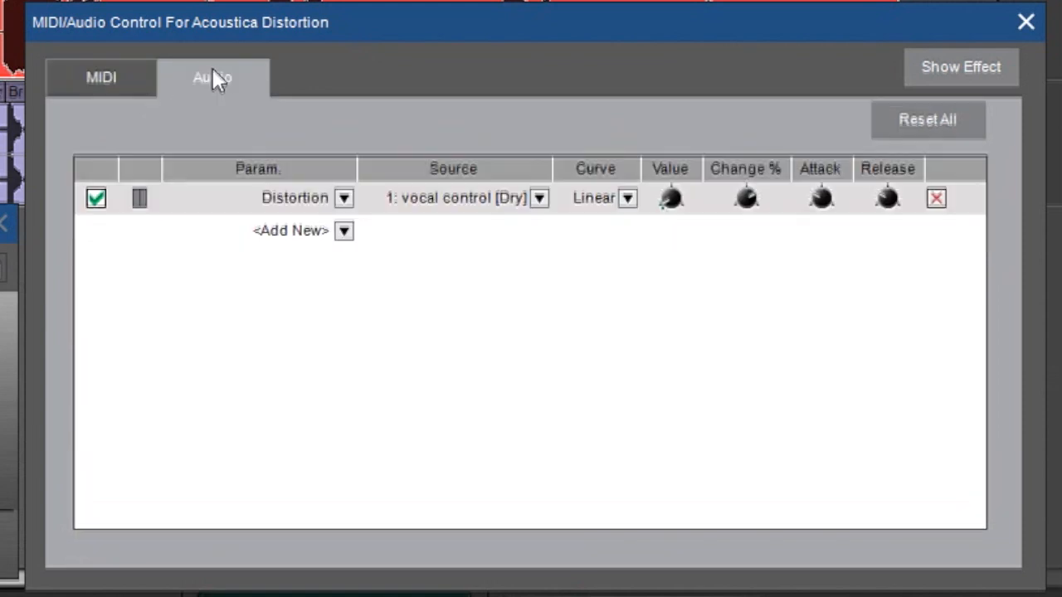
mouse_move(302, 321)
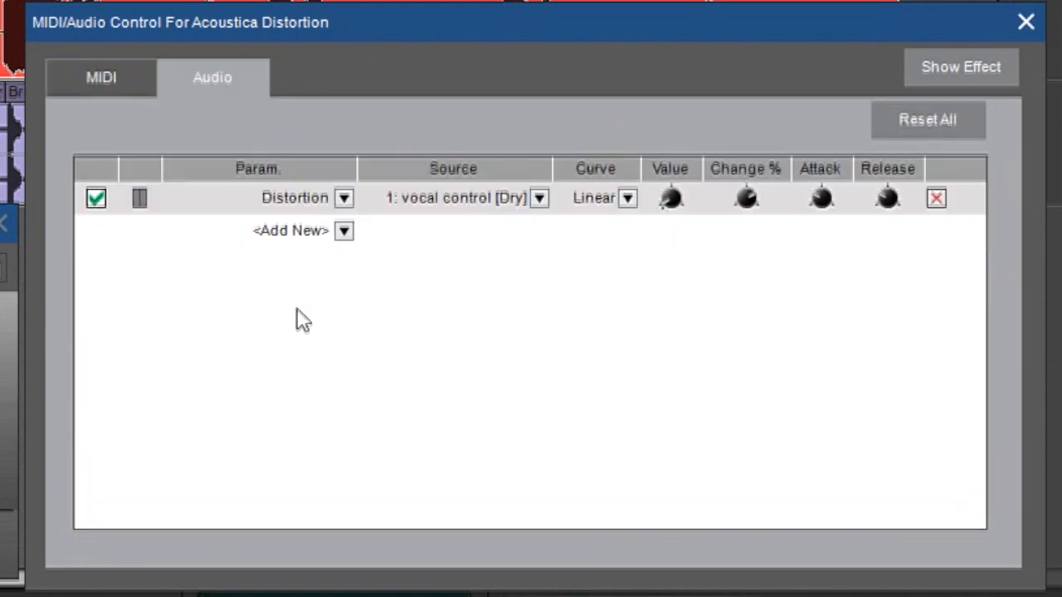
left_click(344, 198)
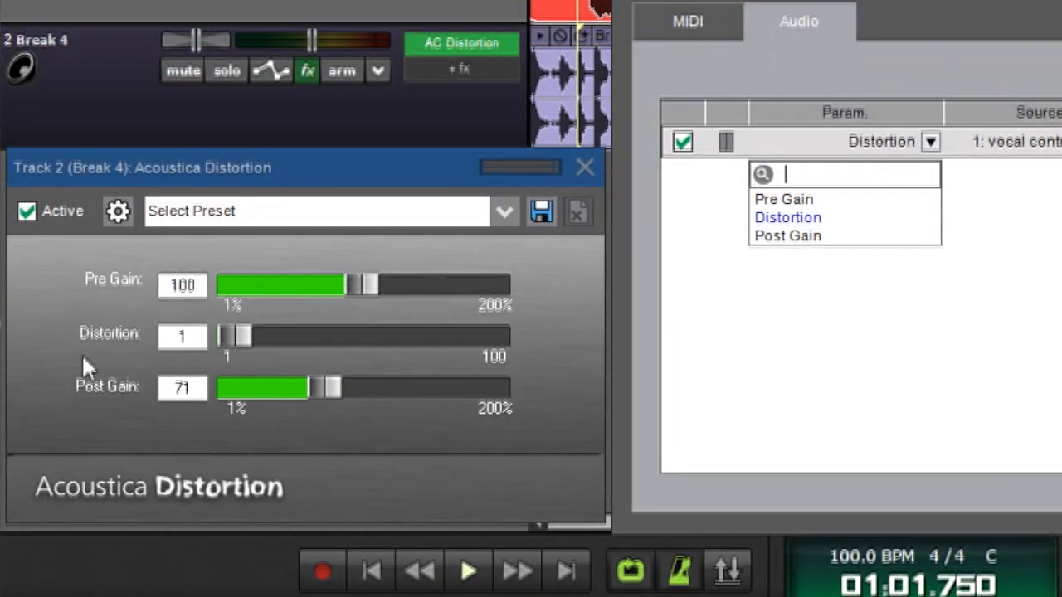
left_click(787, 215)
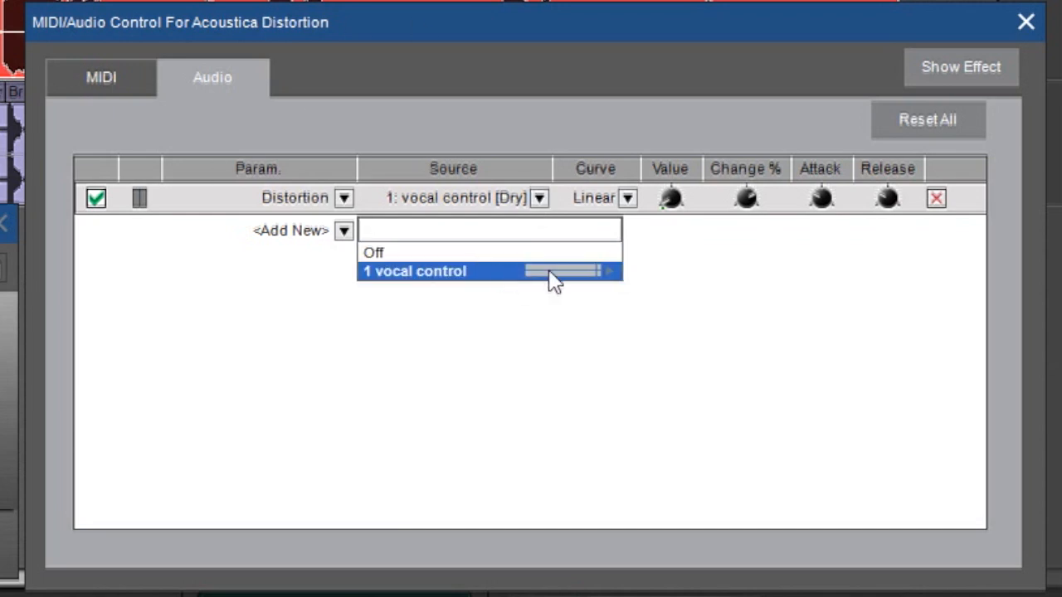
mouse_move(581, 272)
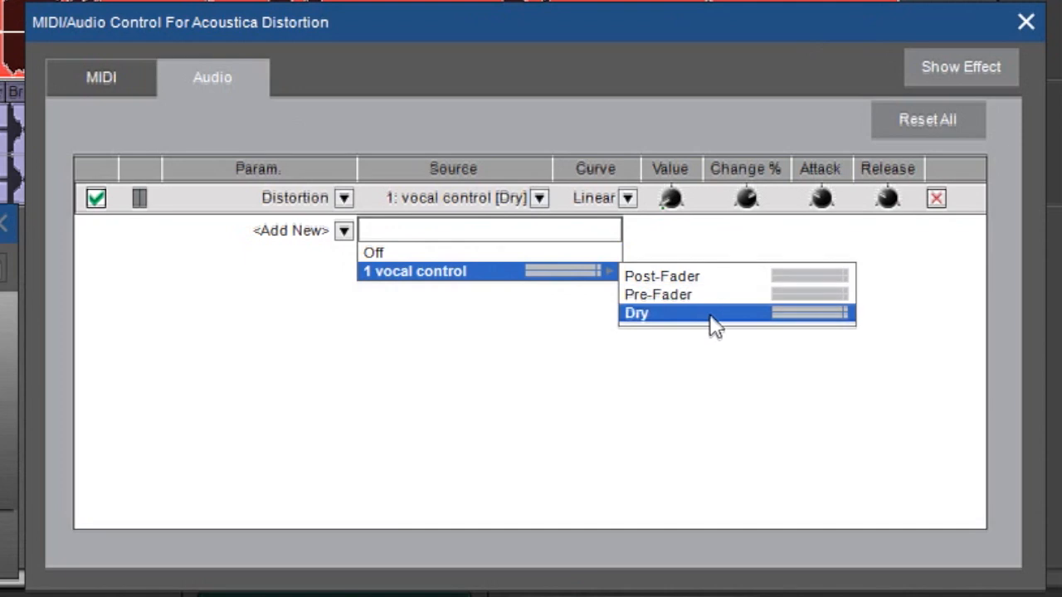
left_click(637, 312)
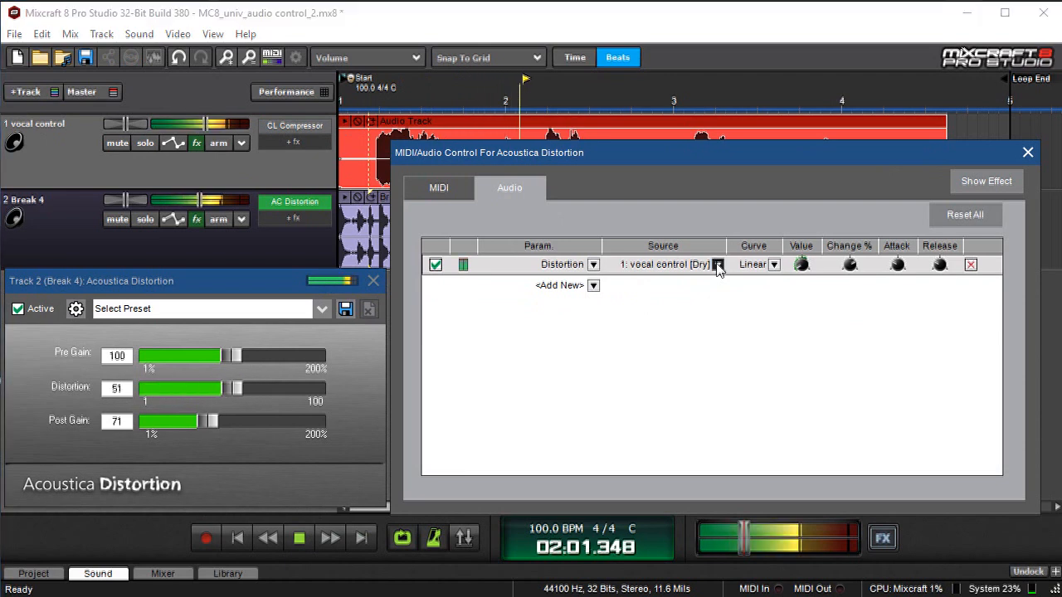
left_click(592, 286)
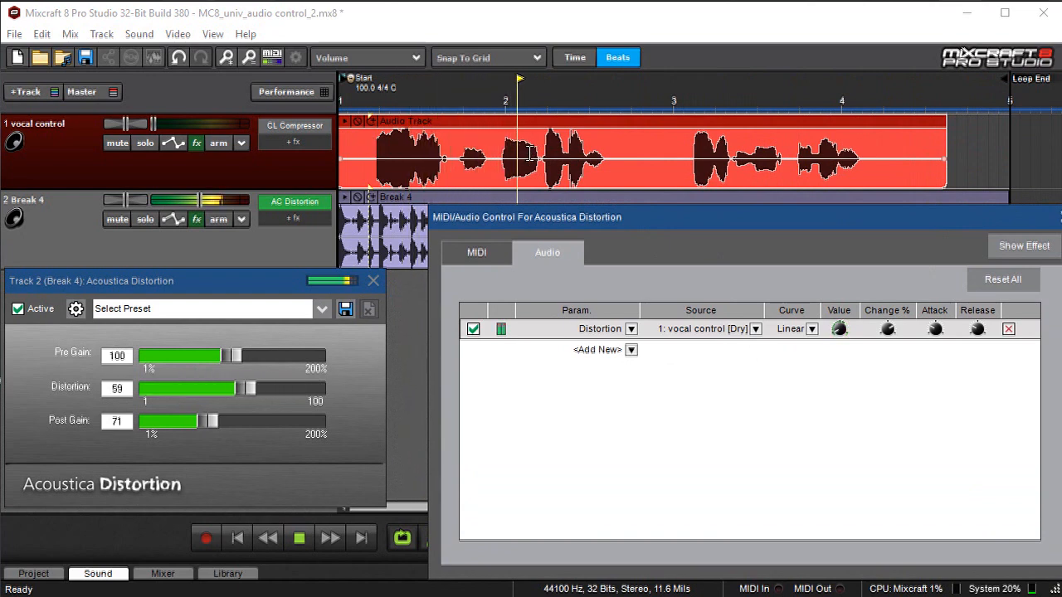
left_click_drag(248, 388, 139, 389)
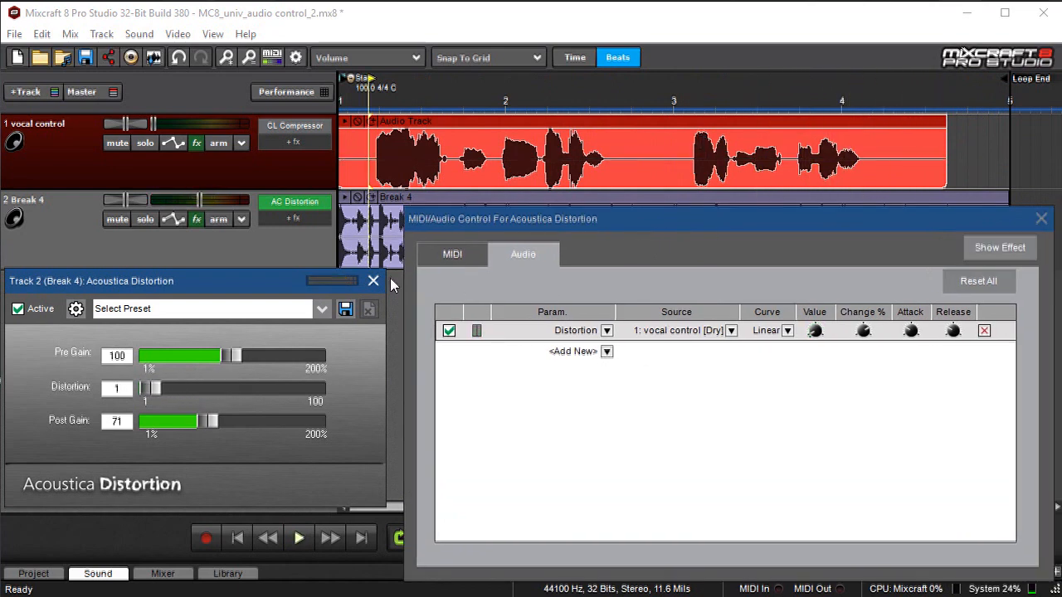
left_click(371, 280)
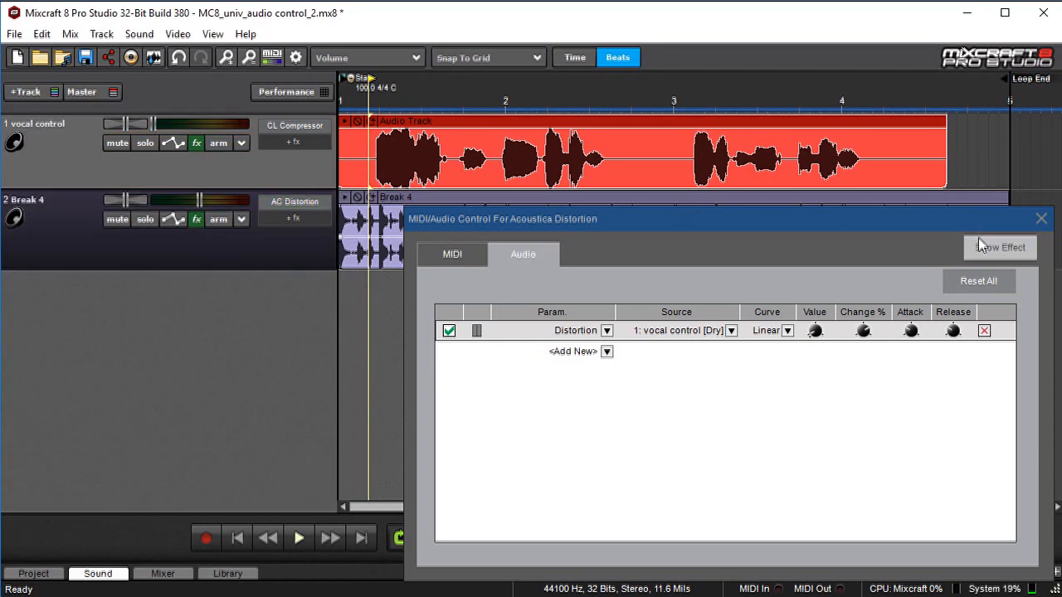
left_click(999, 245)
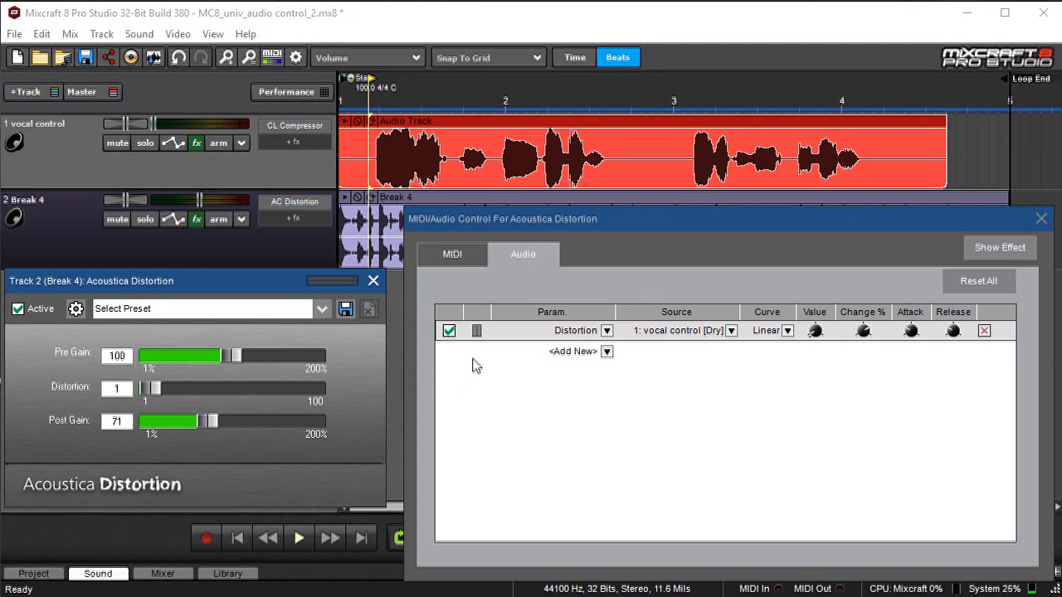
mouse_move(329, 372)
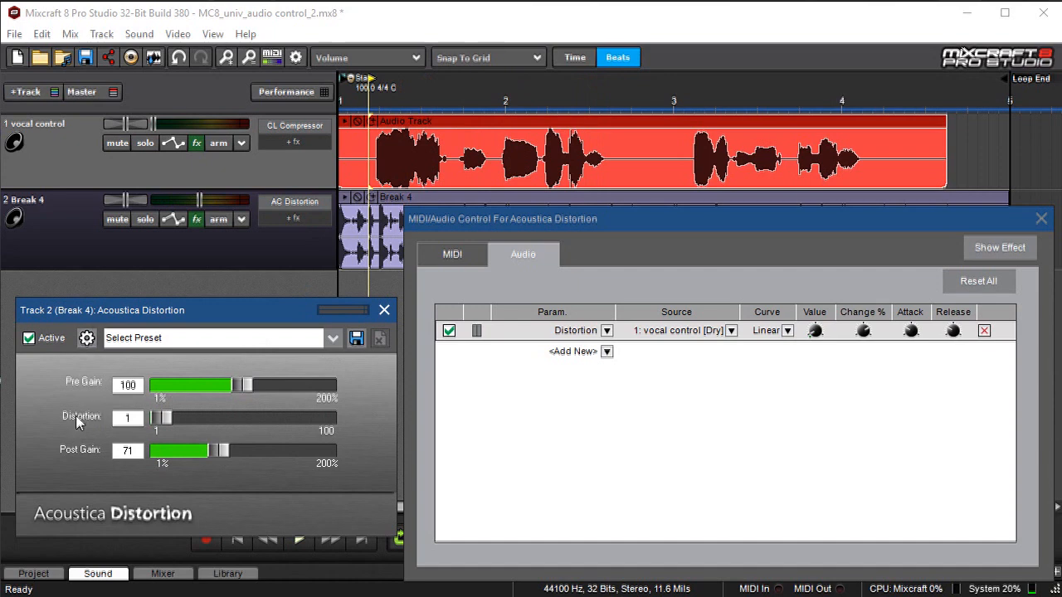
mouse_move(406, 415)
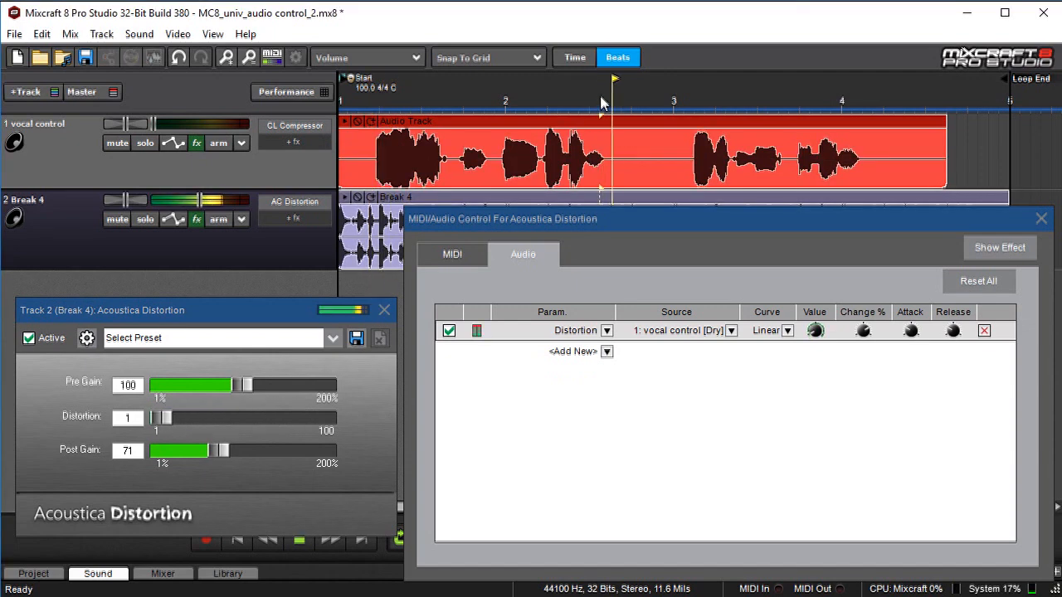
left_click_drag(159, 418, 206, 418)
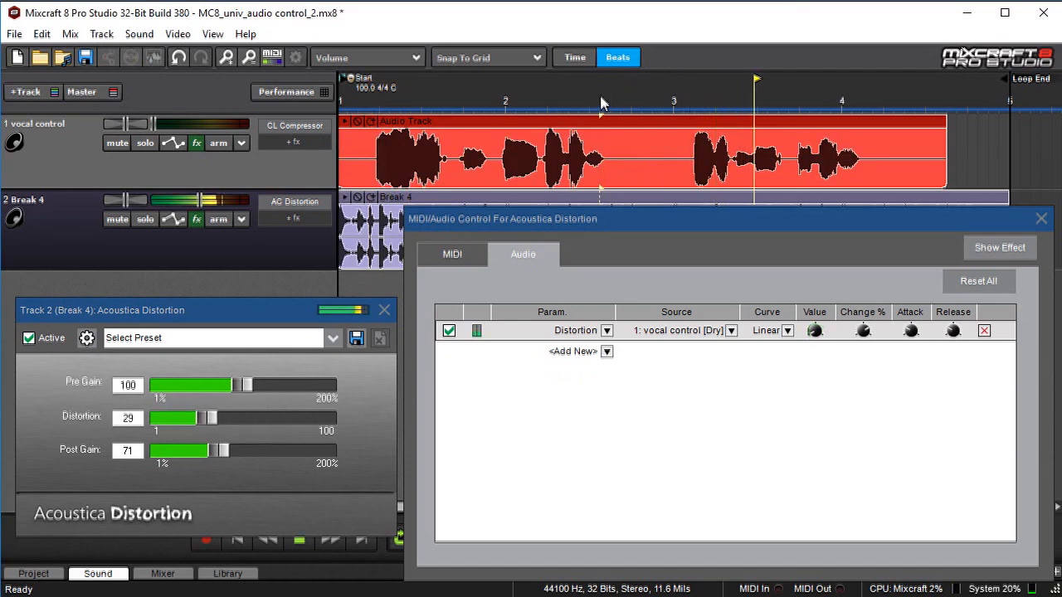
left_click_drag(207, 418, 153, 418)
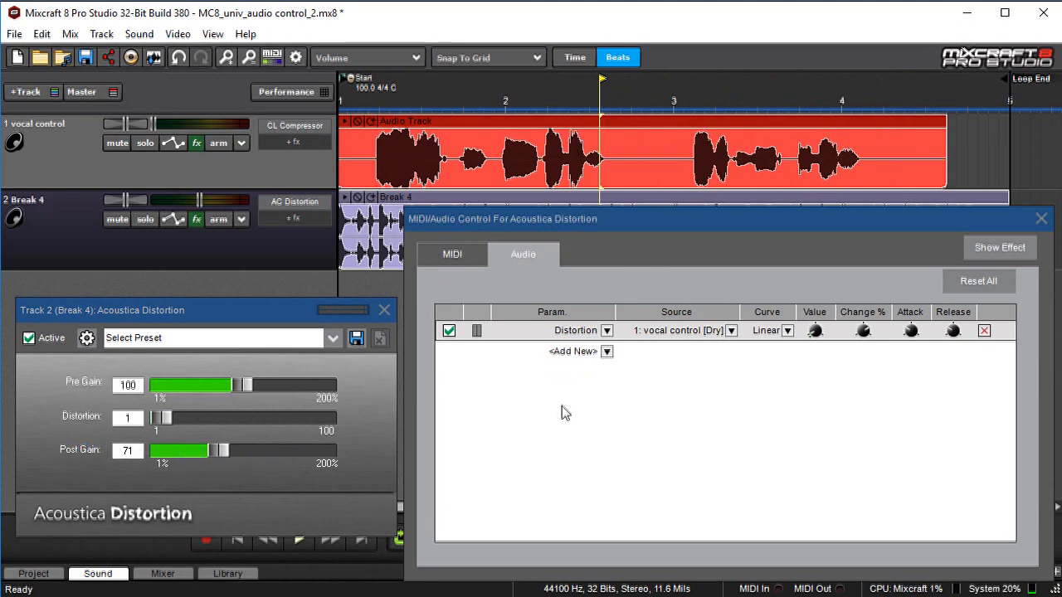
Add a Post Gain row driven by 1 vocal control > Dry
left_click(608, 352)
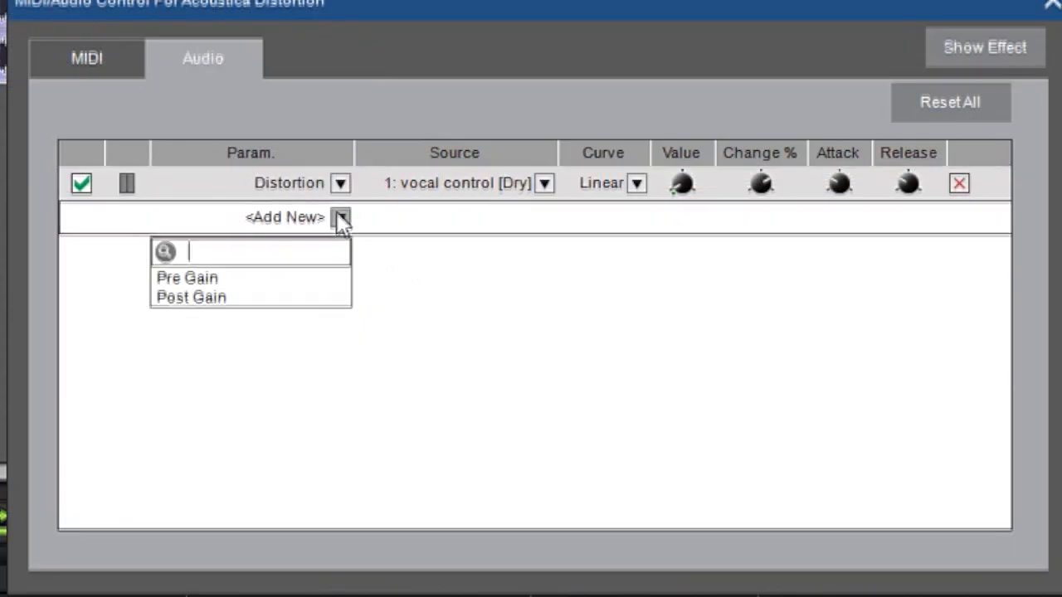
left_click(191, 297)
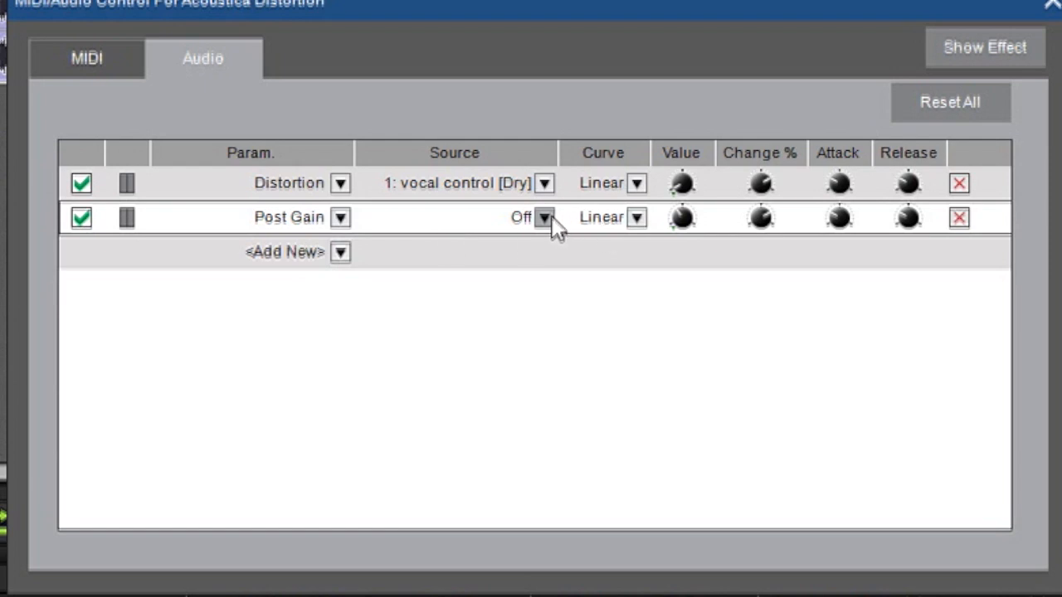
left_click(340, 252)
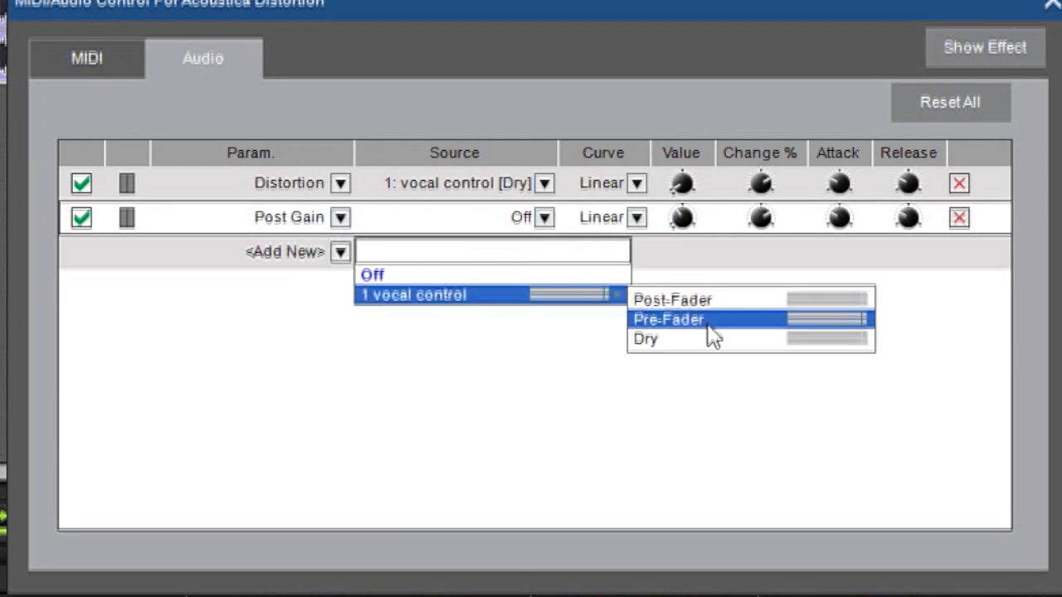
left_click(645, 338)
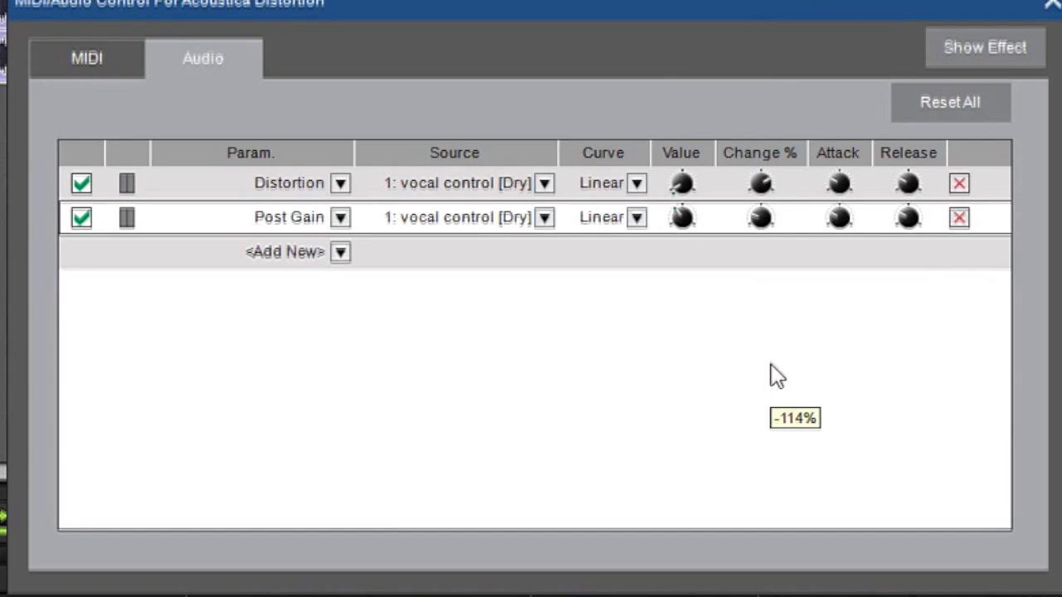
mouse_move(776, 375)
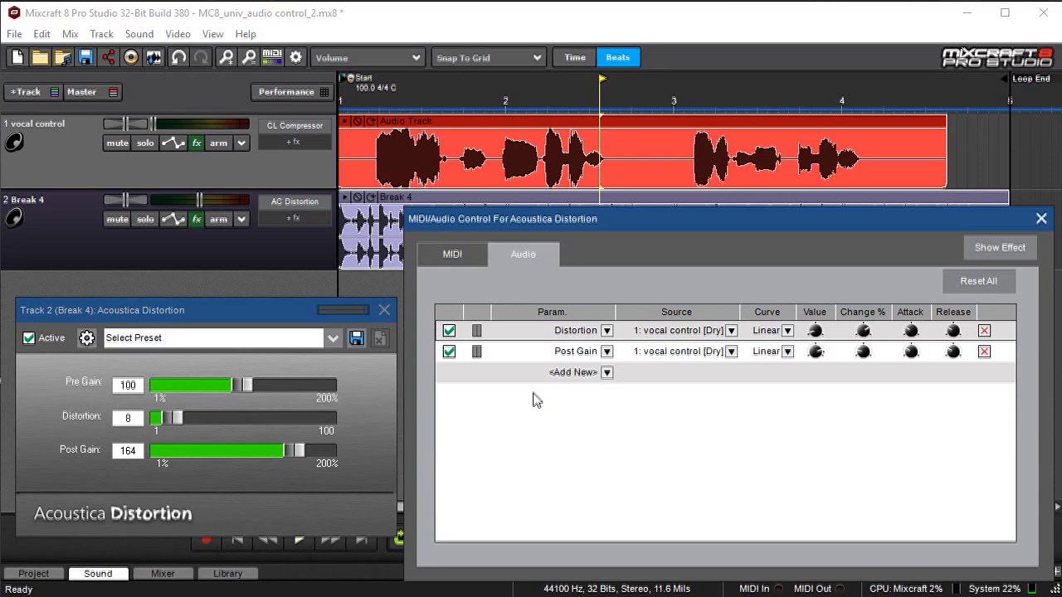
mouse_move(531, 319)
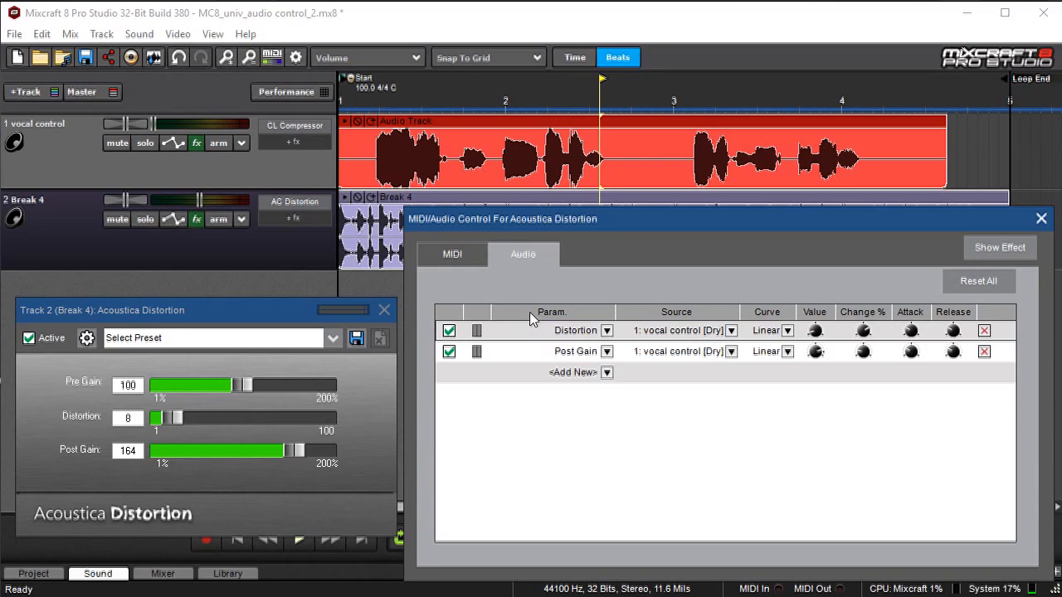
mouse_move(562, 462)
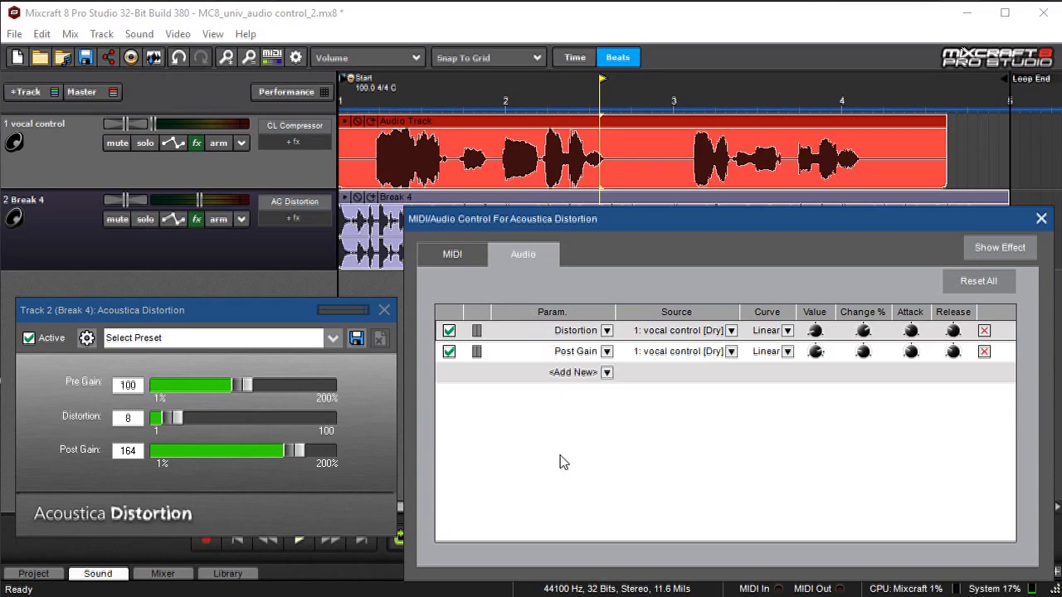